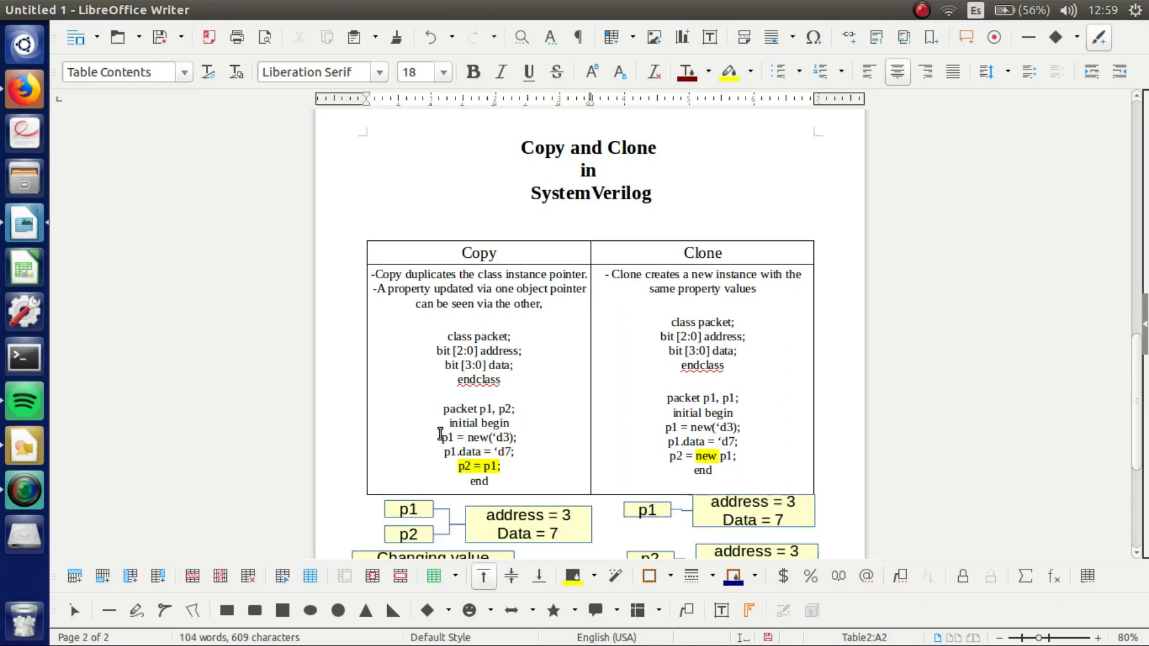
# - Review the copy testbench code in EDA Playground by scrolling through the editor
pyautogui.click(480, 319)
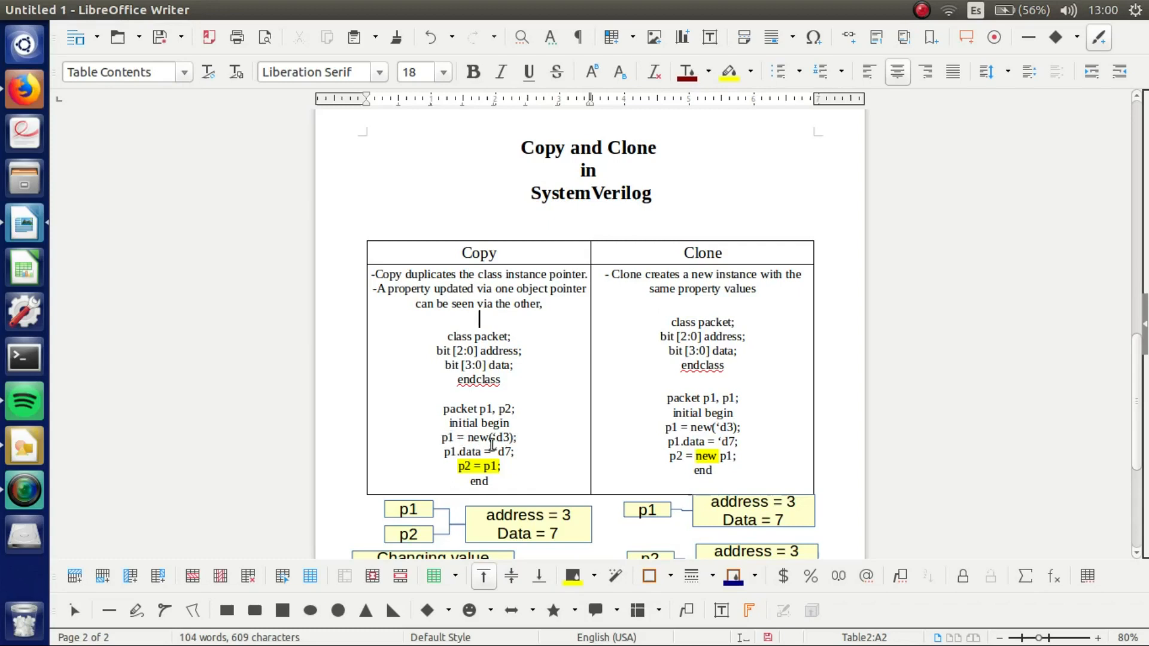
pyautogui.moveTo(481, 455)
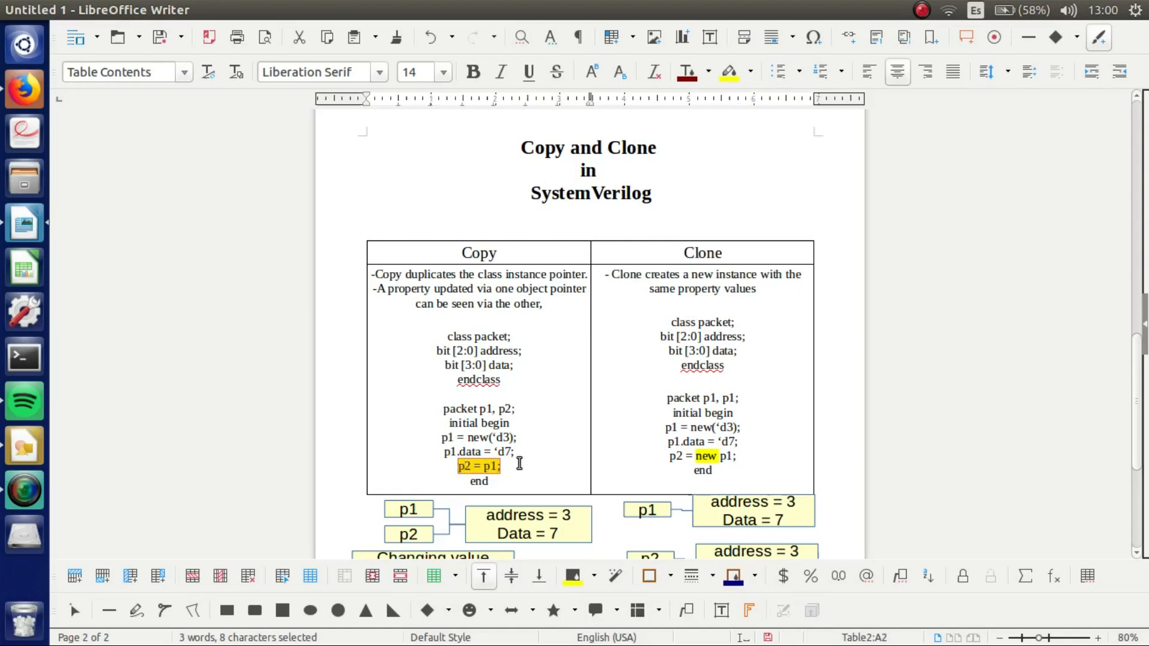
pyautogui.moveTo(551, 466)
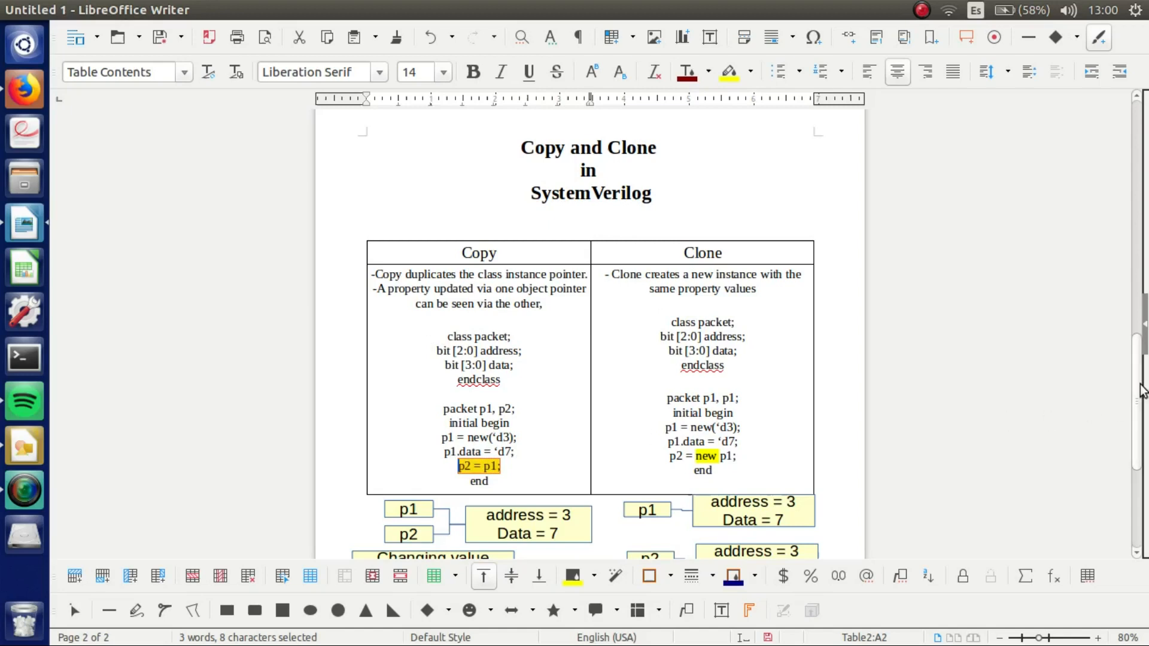
pyautogui.scroll(-3)
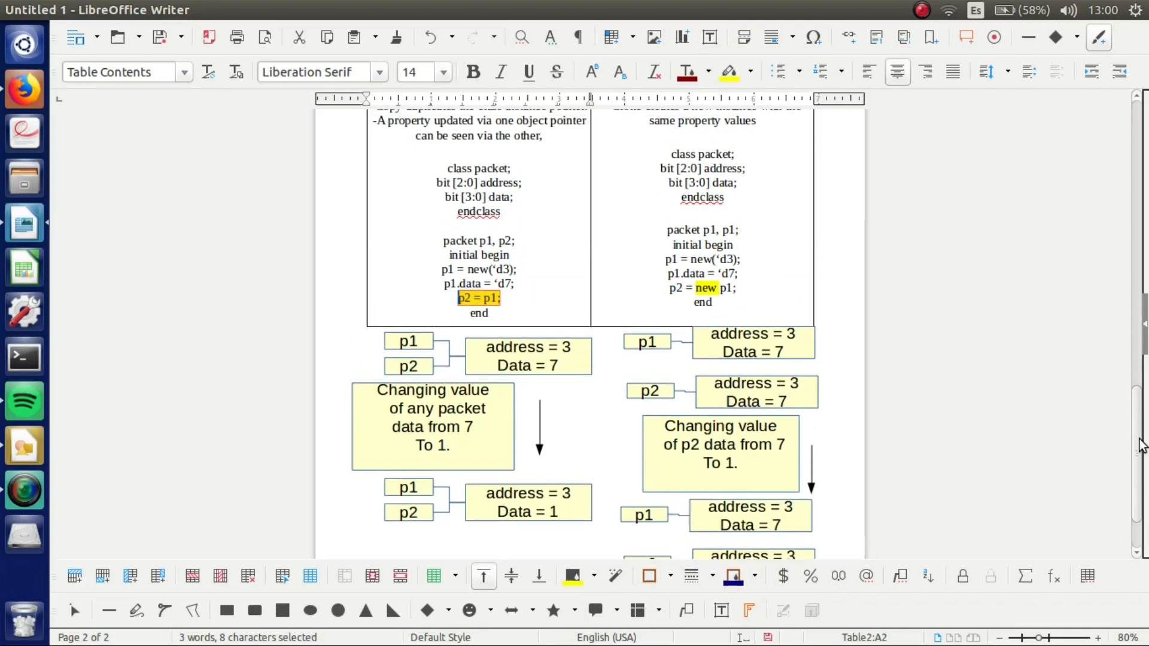
pyautogui.scroll(-3)
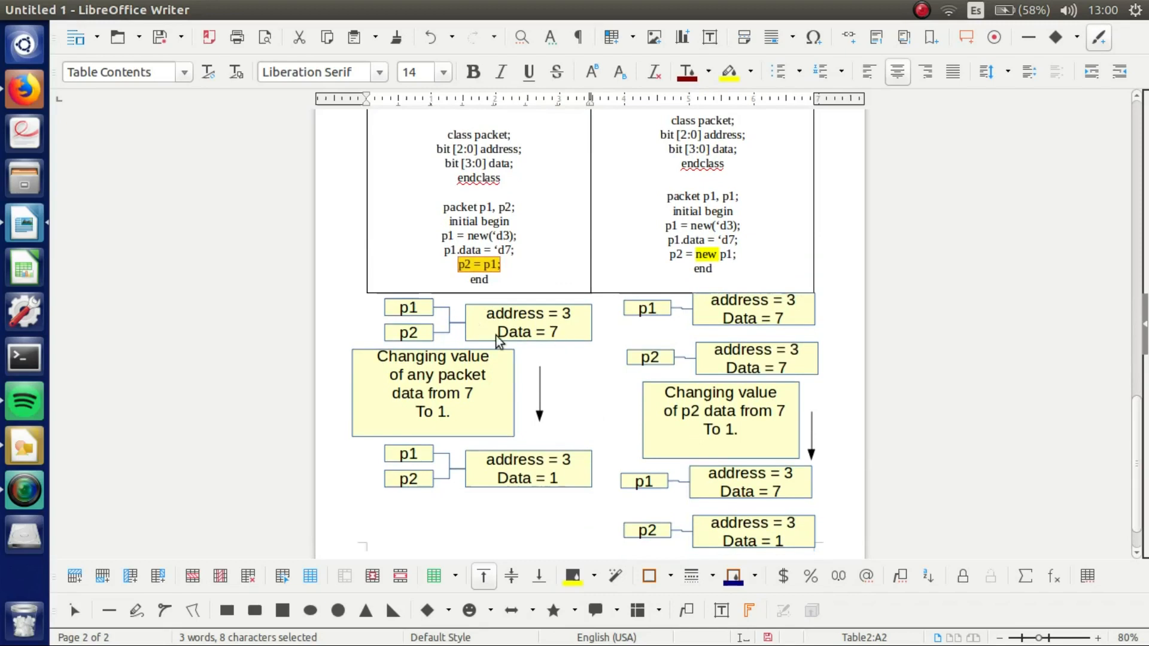
pyautogui.moveTo(433, 340)
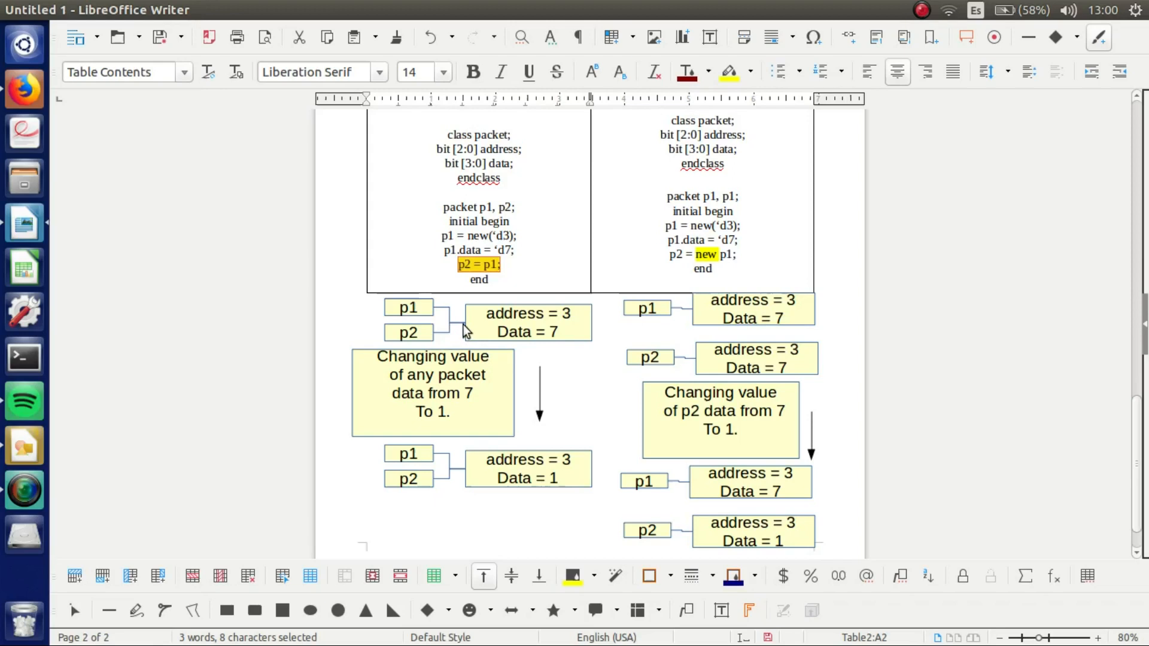
pyautogui.moveTo(455, 329)
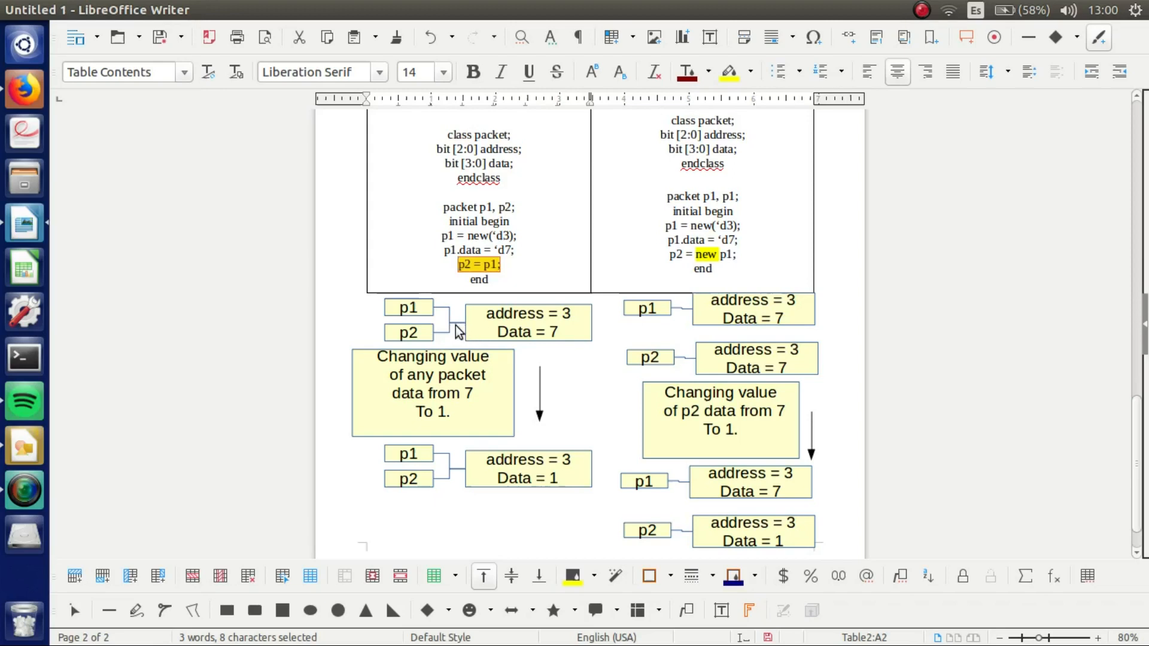
pyautogui.moveTo(513, 343)
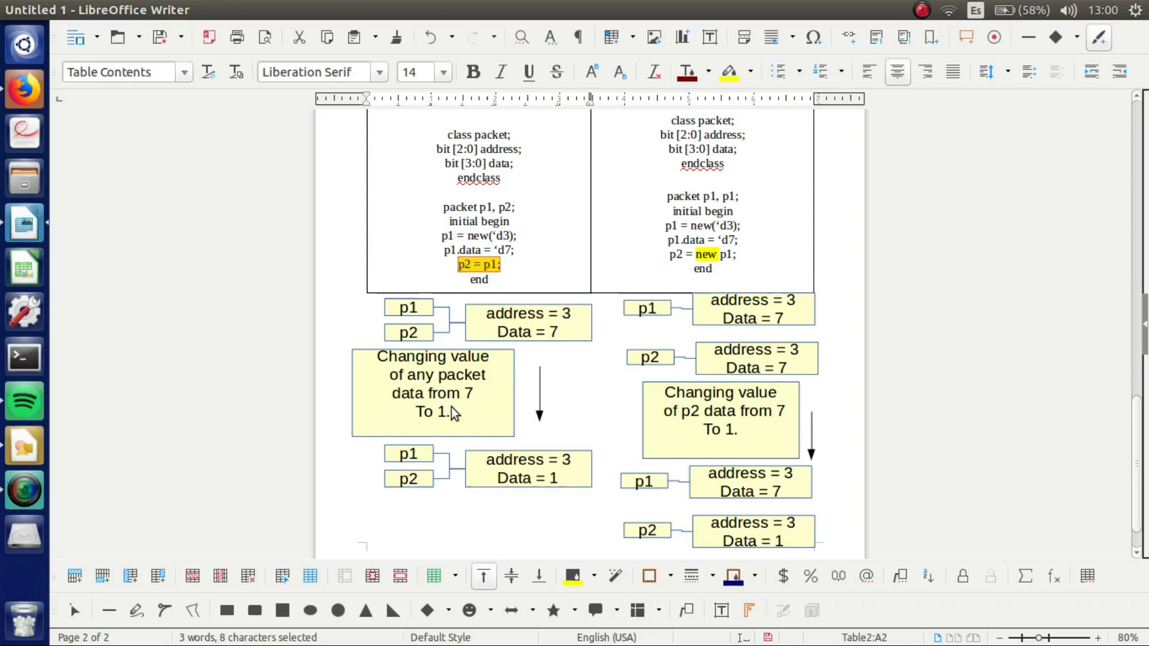
pyautogui.moveTo(475, 423)
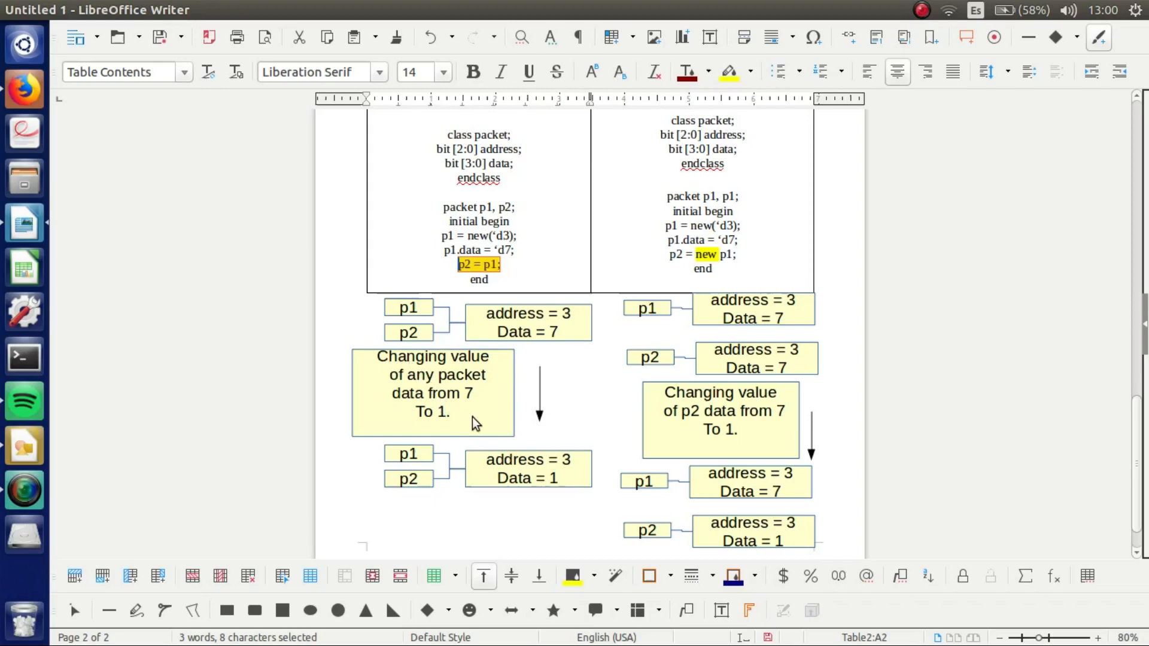
pyautogui.moveTo(491, 342)
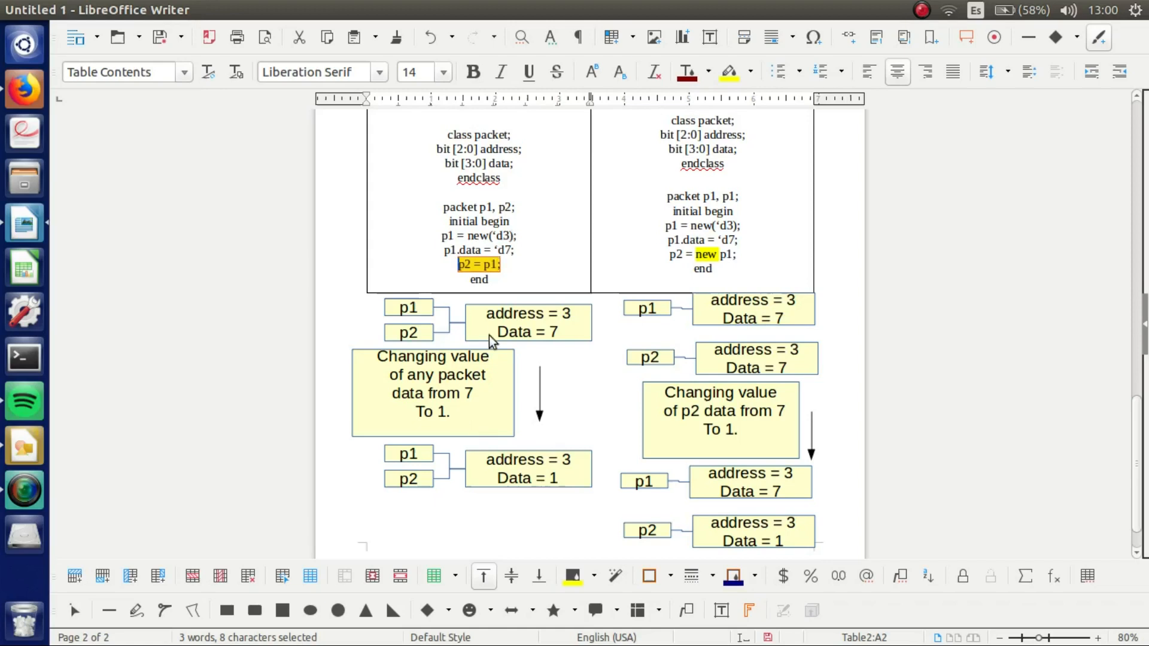
pyautogui.moveTo(499, 468)
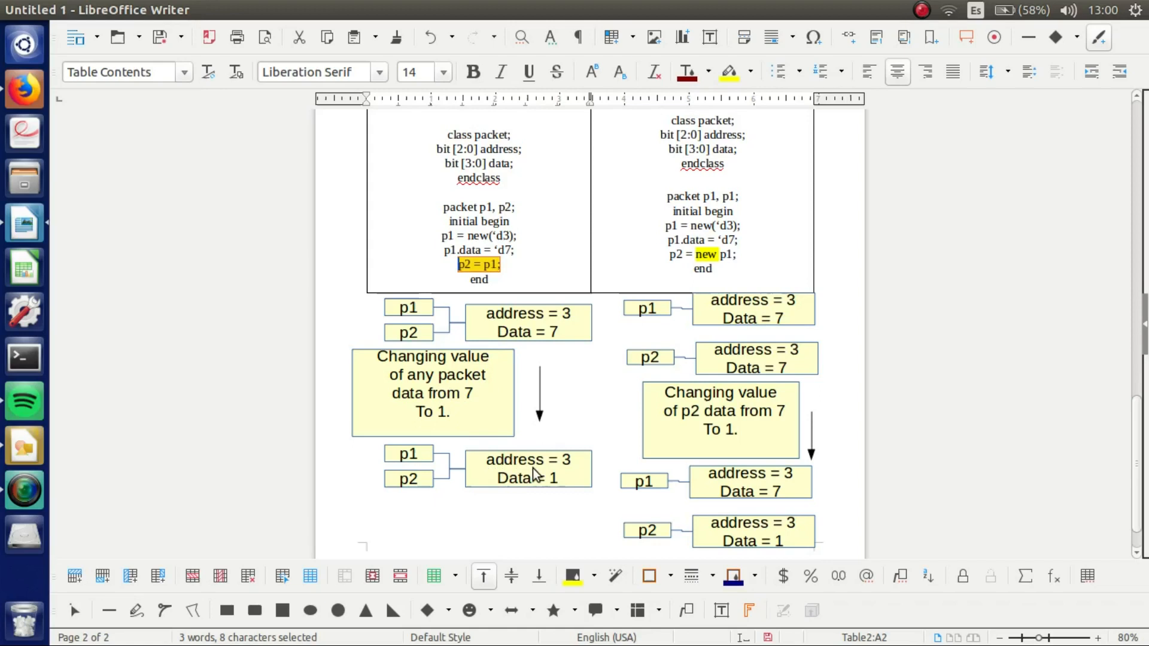
pyautogui.moveTo(552, 491)
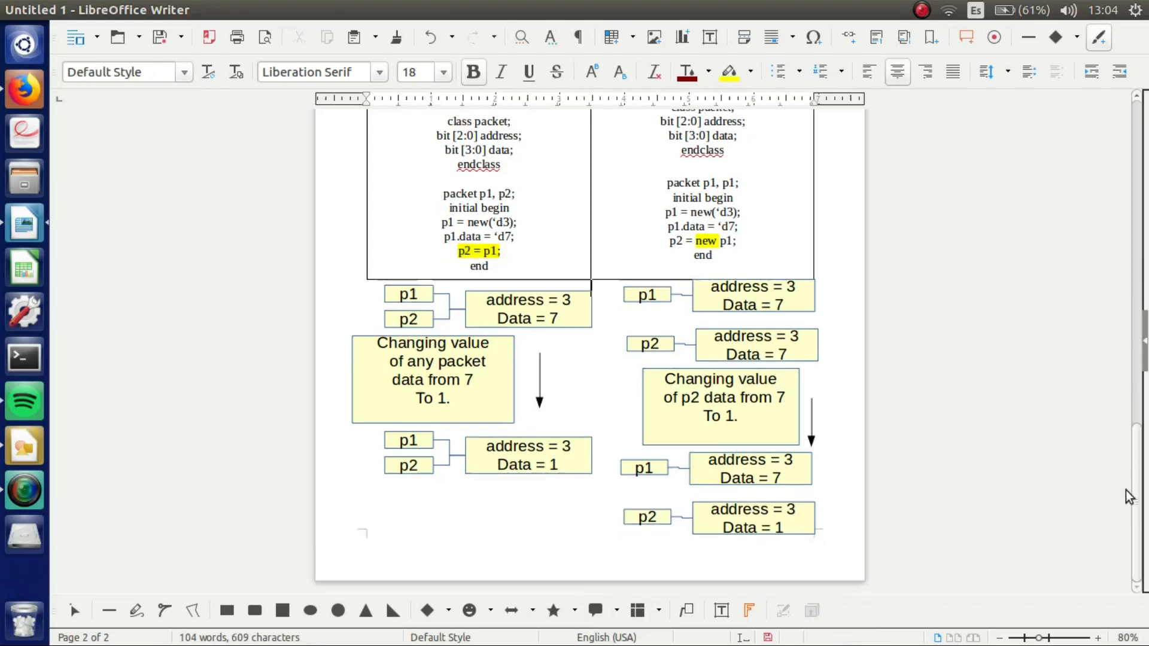
pyautogui.scroll(3)
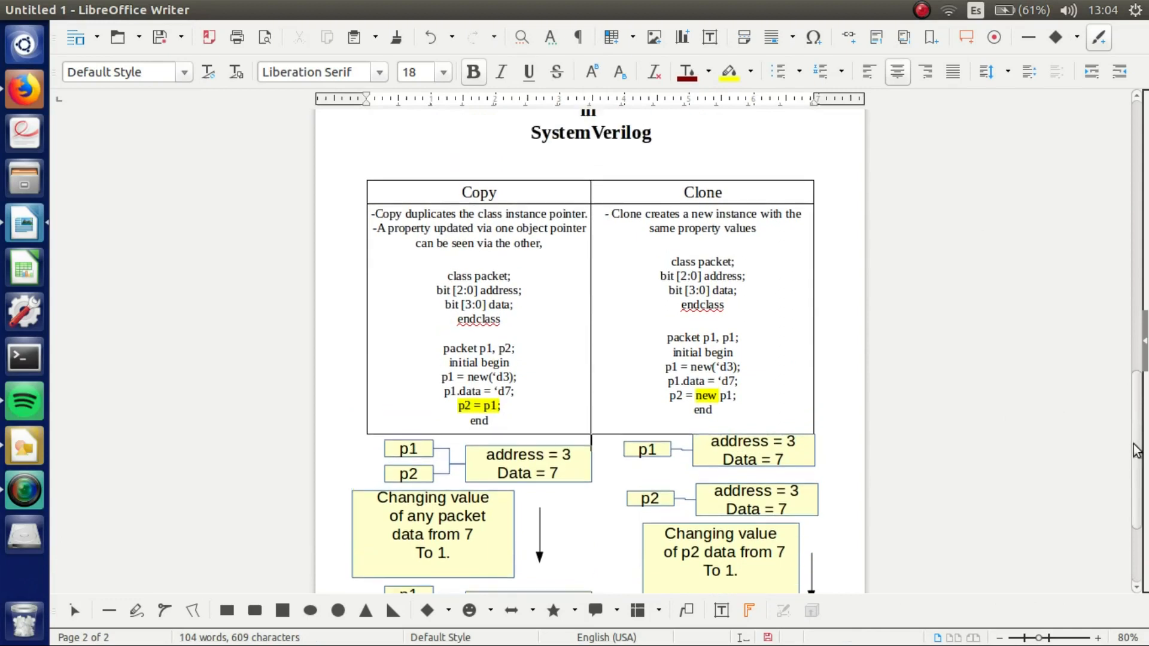
pyautogui.scroll(-3)
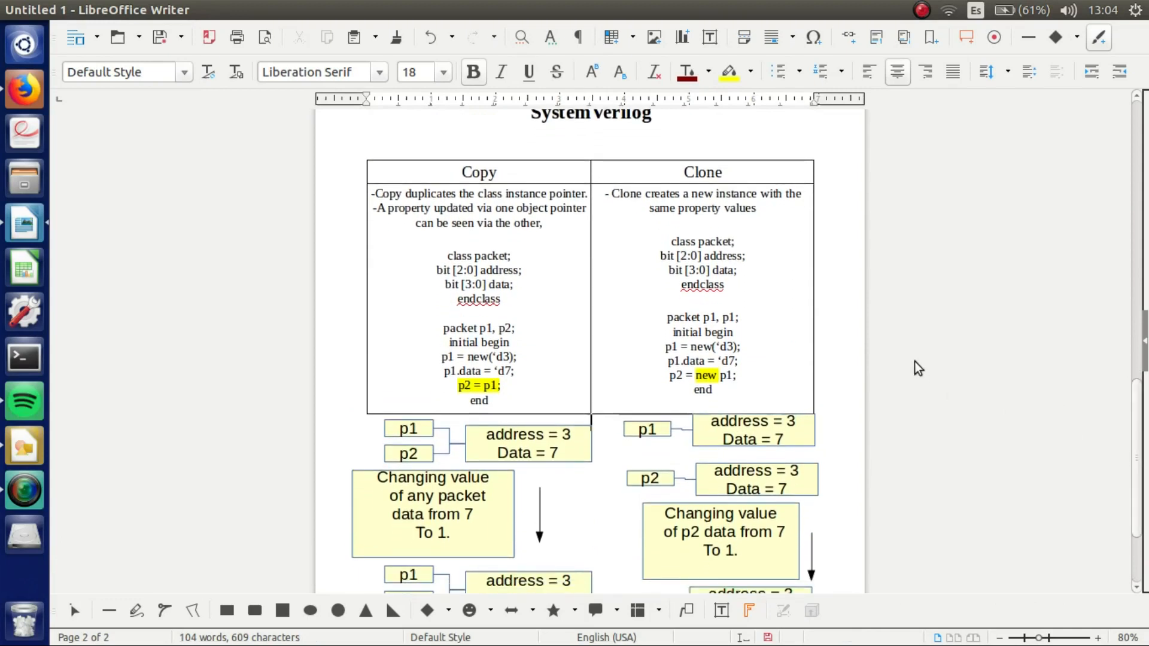
pyautogui.moveTo(734, 300)
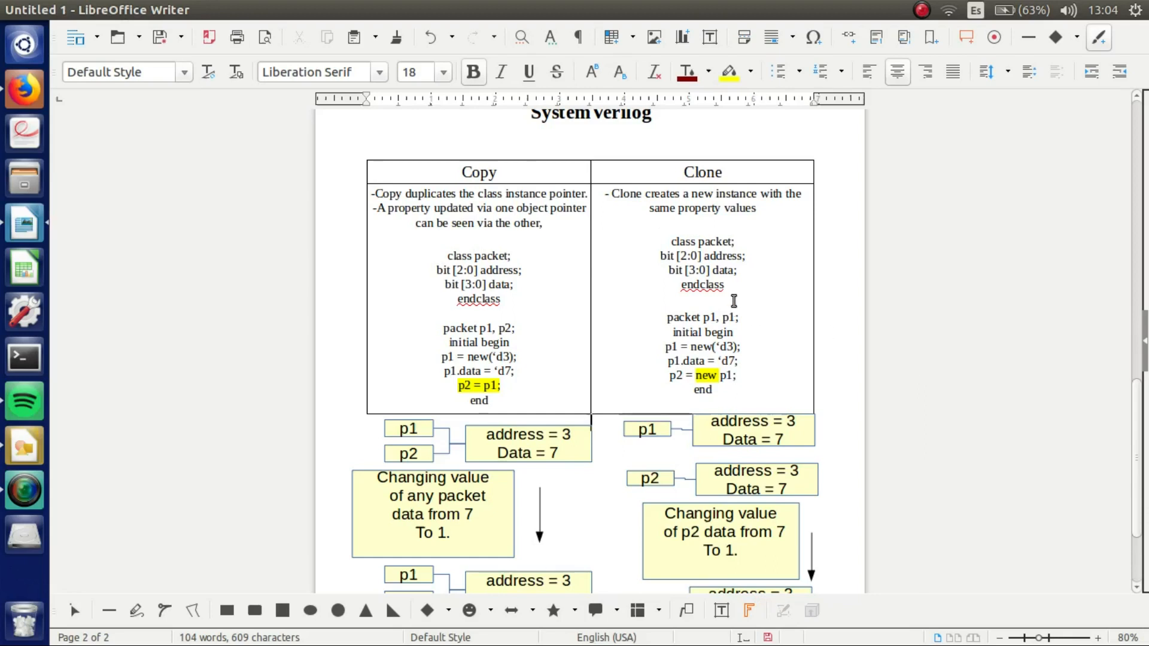
pyautogui.moveTo(732, 285)
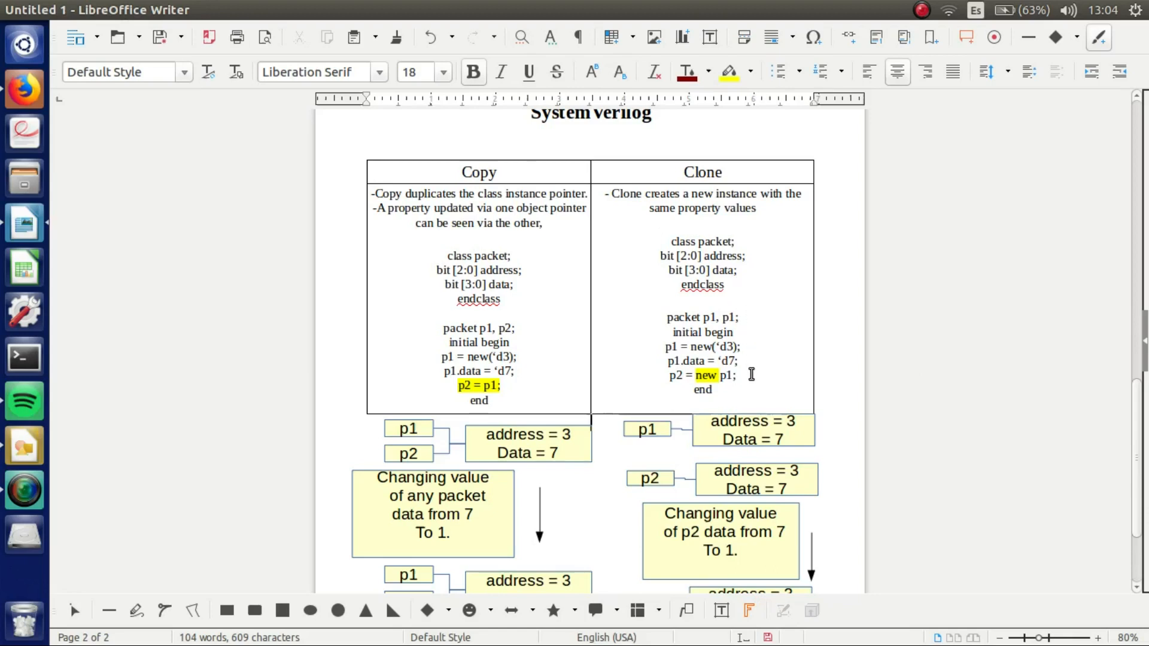
pyautogui.moveTo(746, 376)
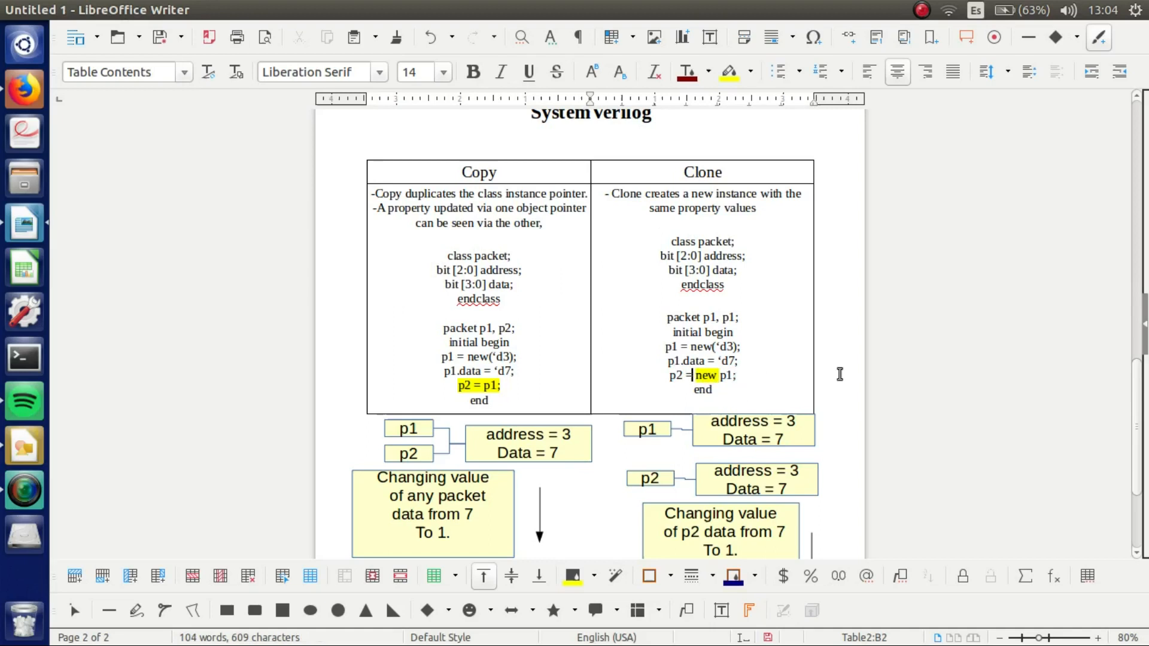
pyautogui.scroll(-3)
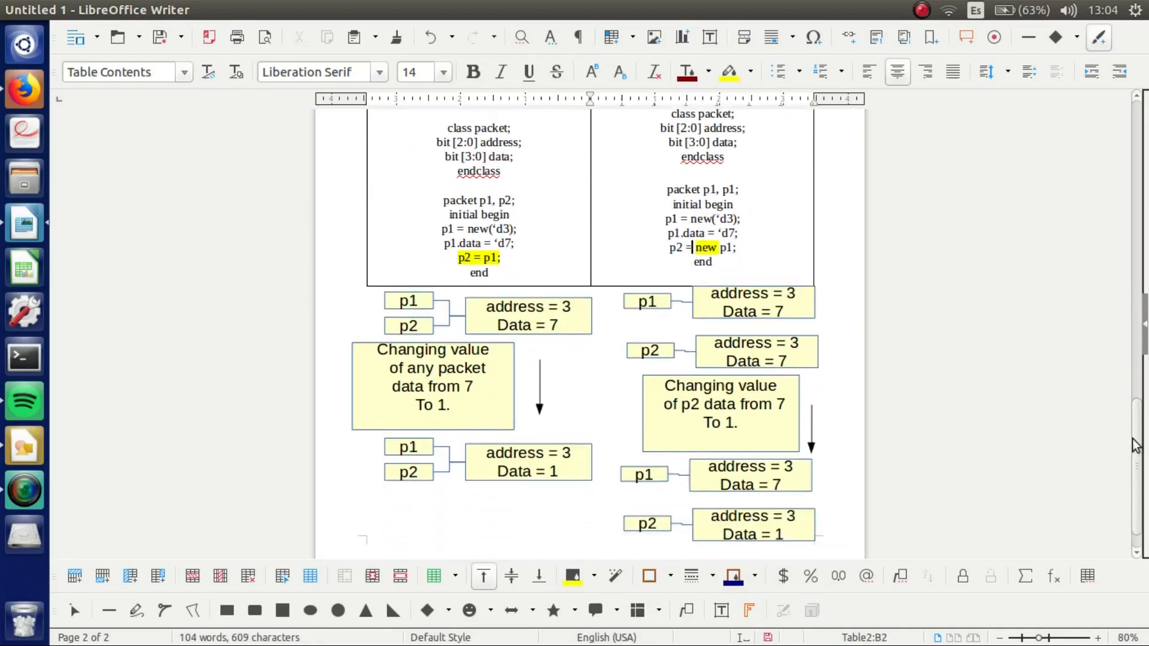
pyautogui.scroll(-3)
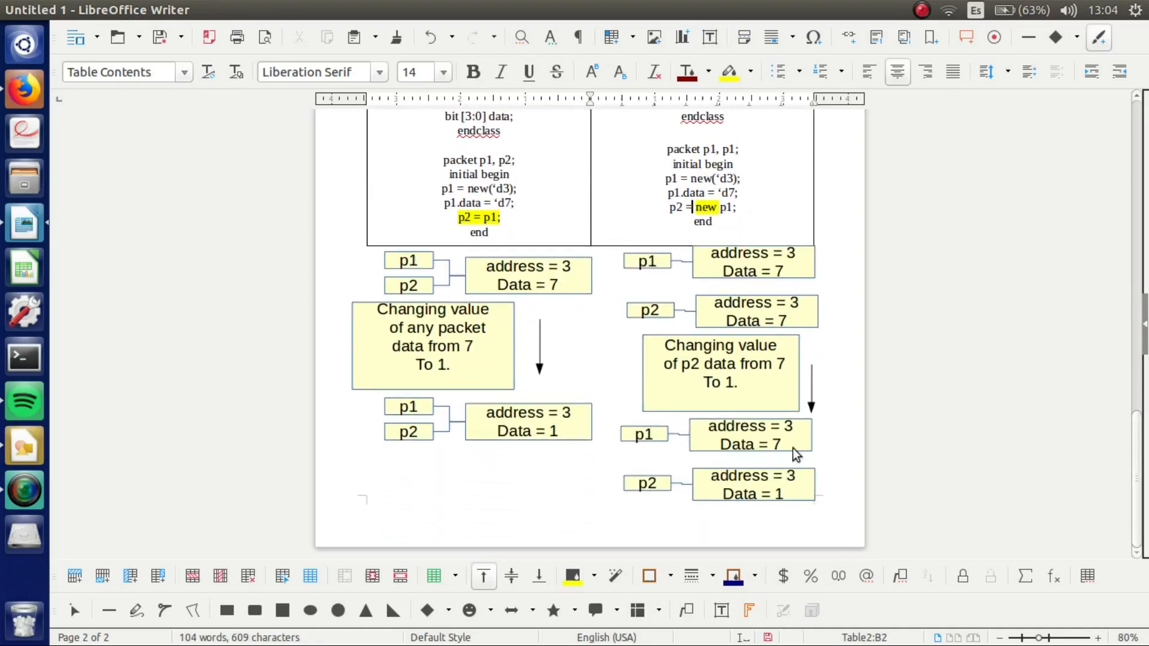
pyautogui.moveTo(649, 276)
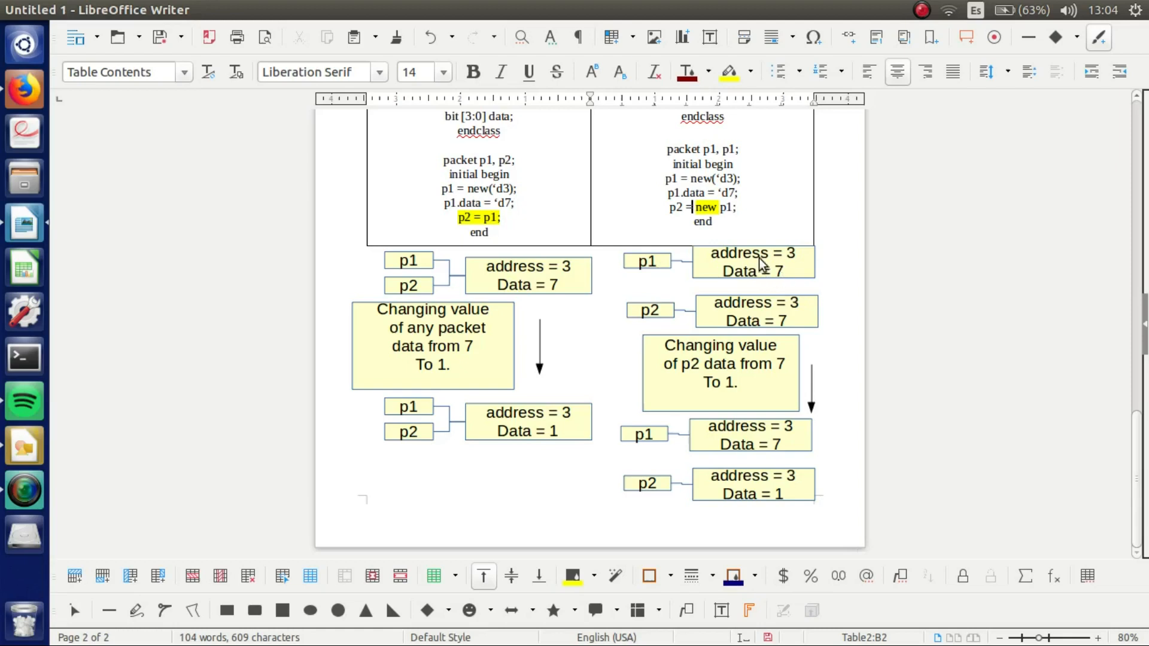
pyautogui.moveTo(650, 309)
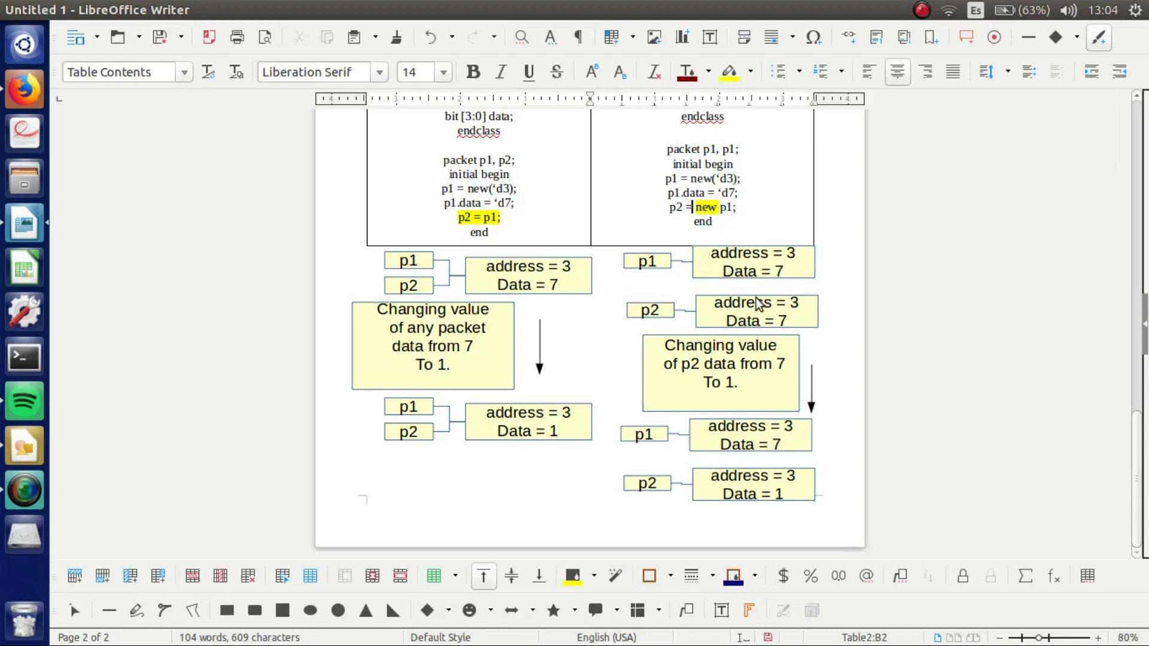
pyautogui.moveTo(758, 322)
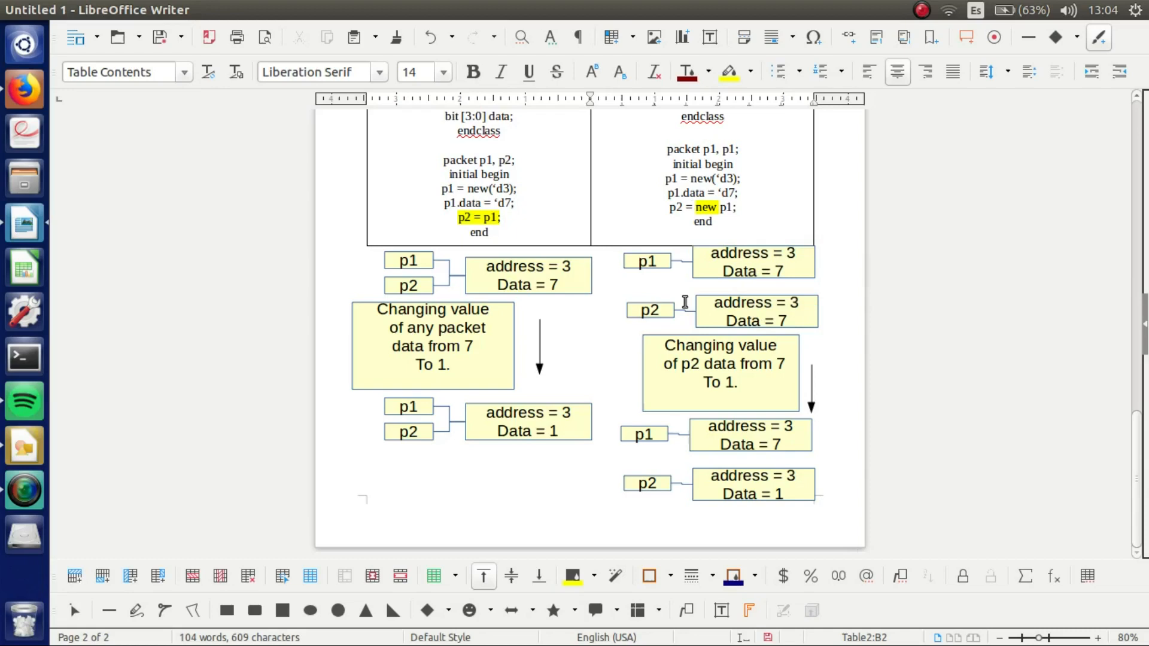
pyautogui.moveTo(706, 377)
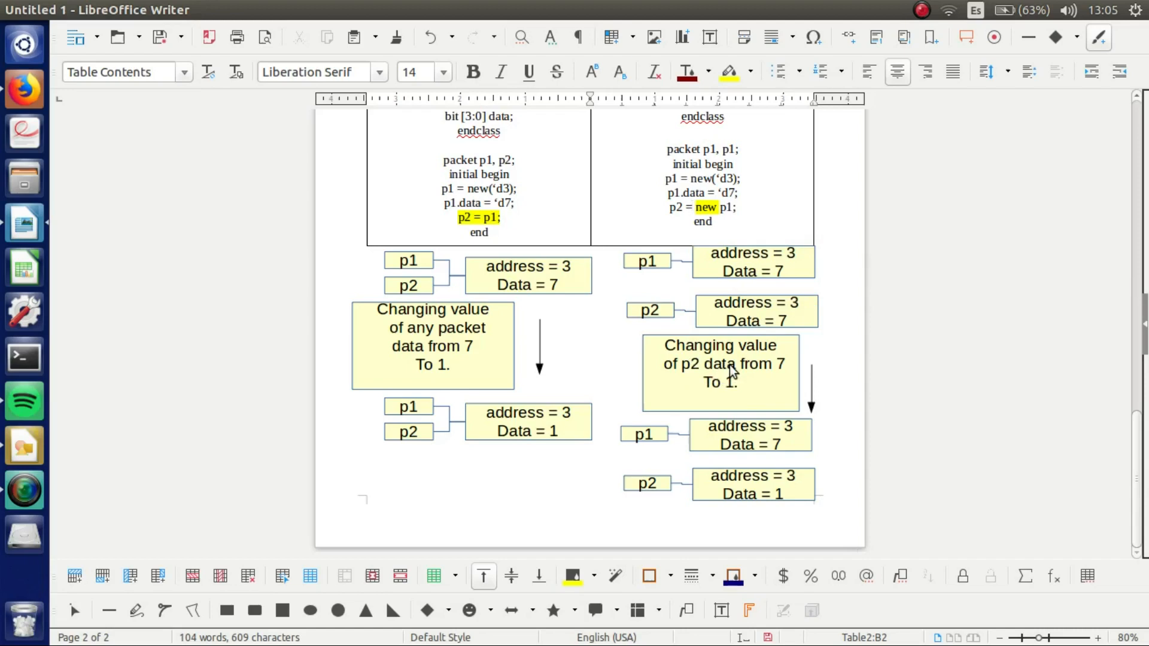
pyautogui.moveTo(771, 435)
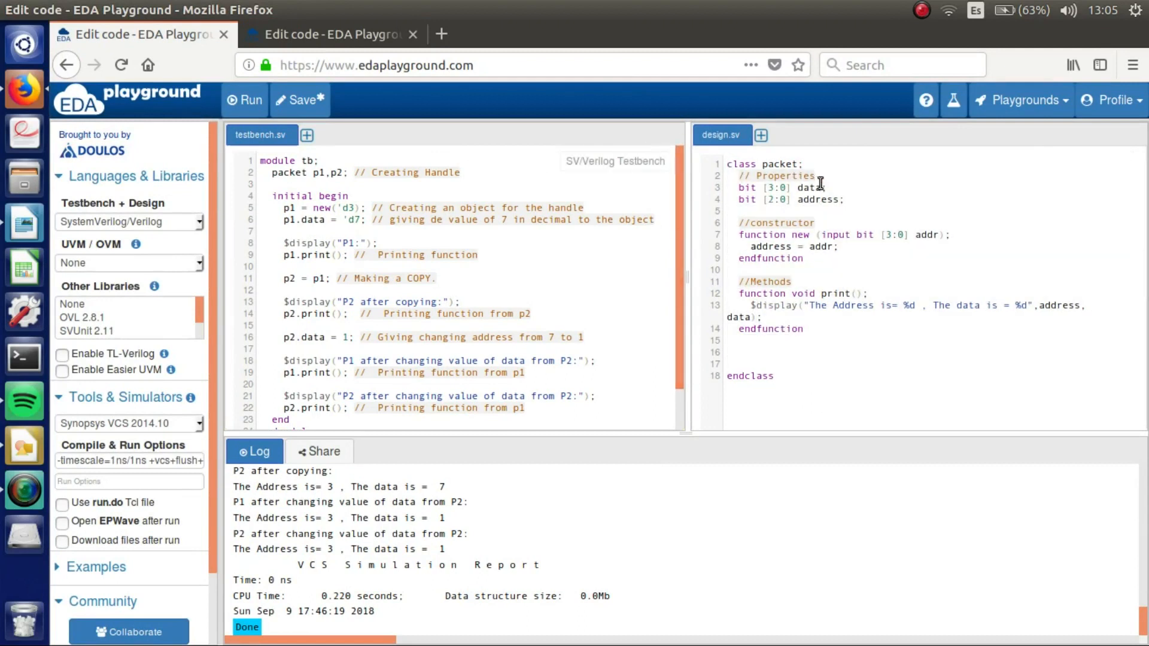
pyautogui.moveTo(823, 252)
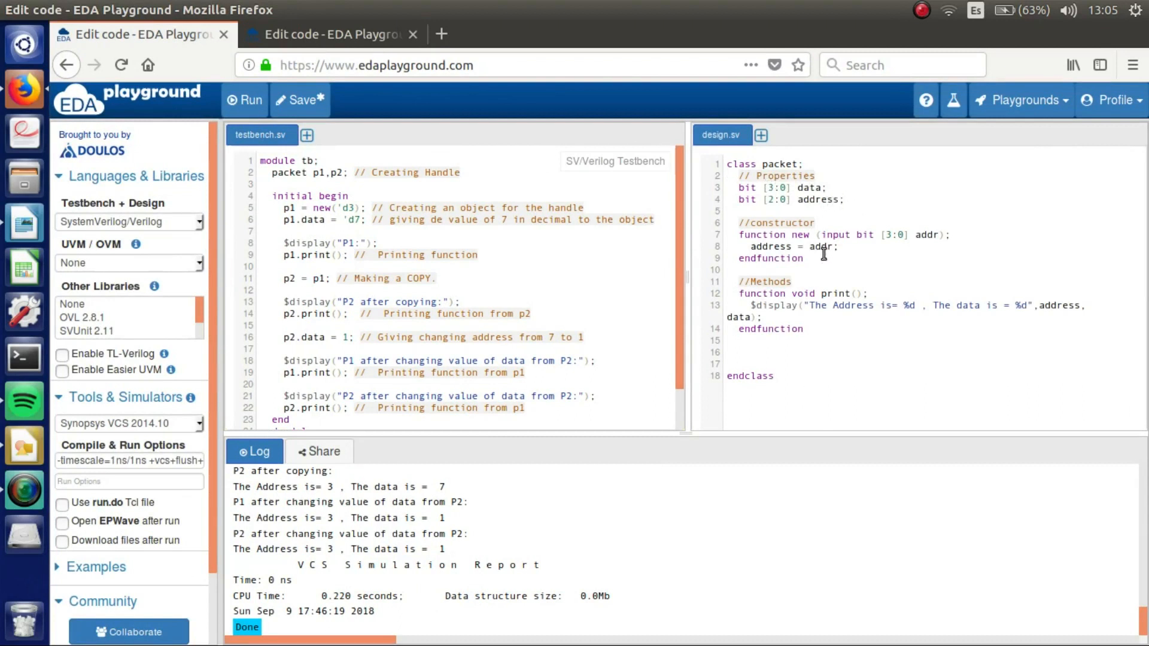
pyautogui.click(730, 269)
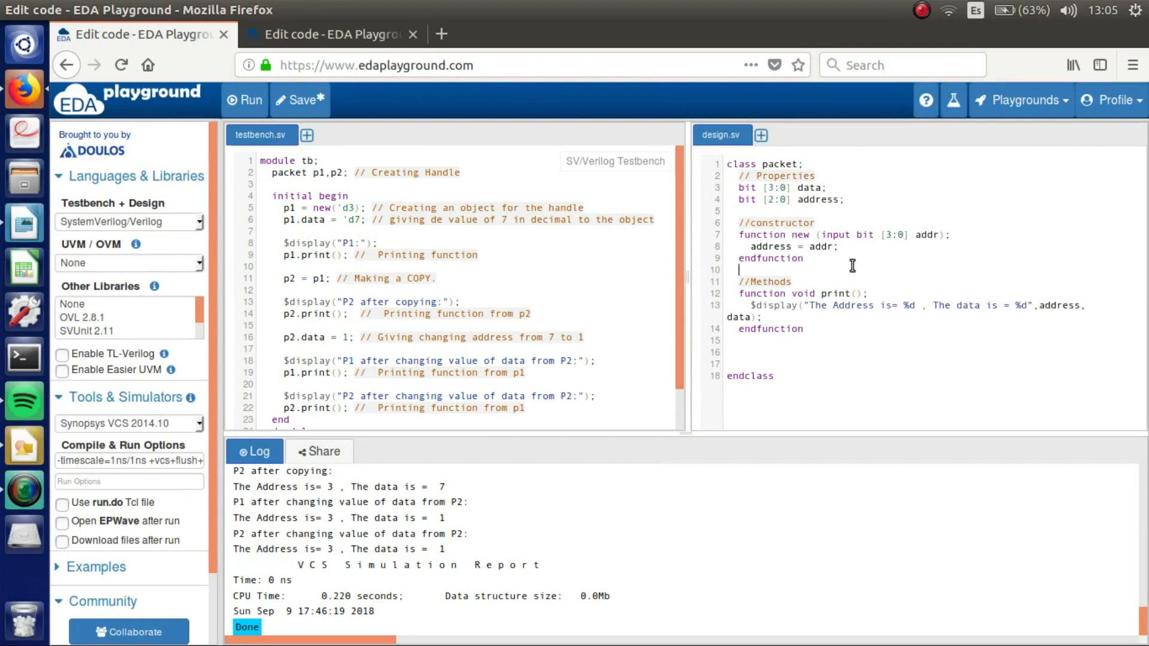
pyautogui.moveTo(933, 286)
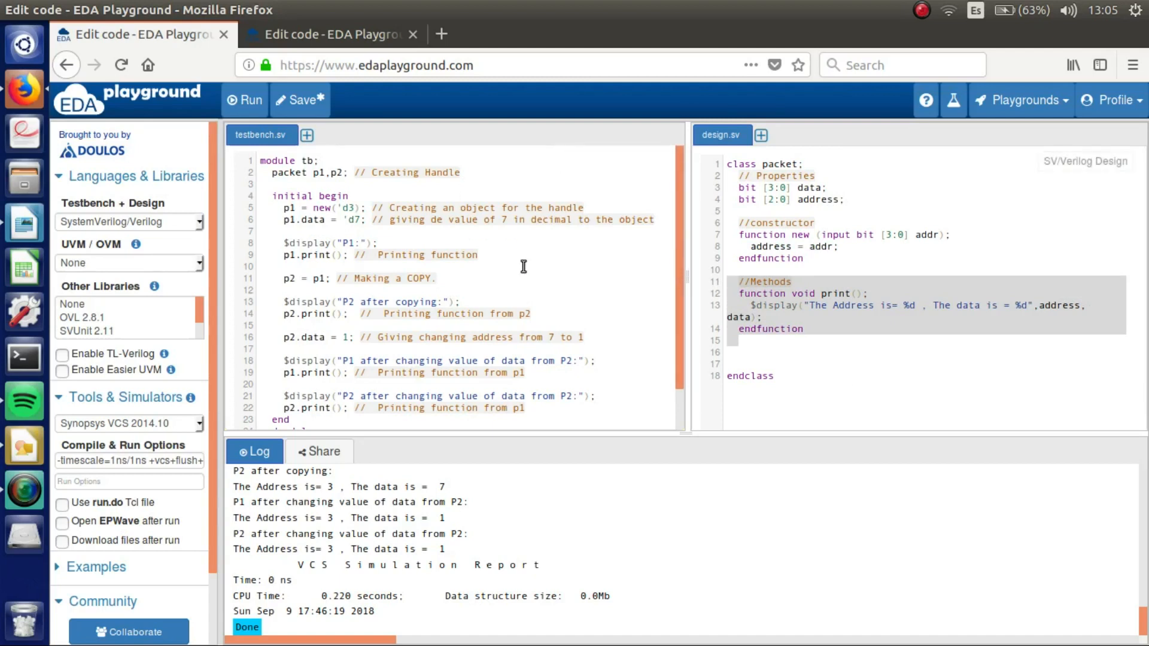
pyautogui.moveTo(454, 197)
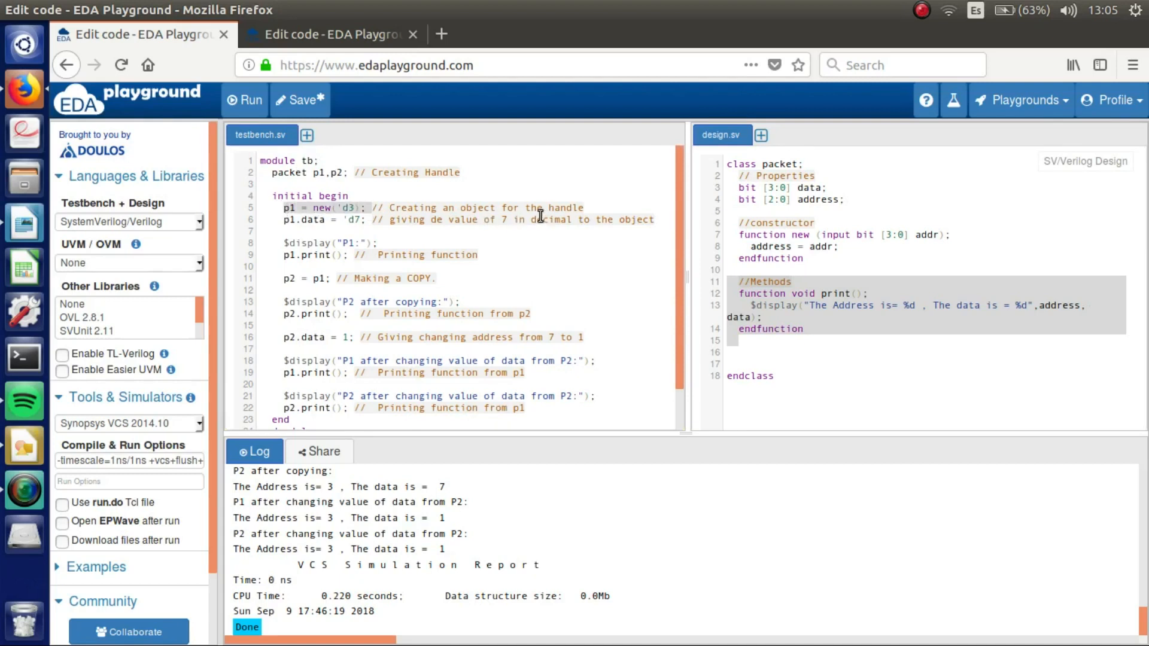
pyautogui.click(286, 208)
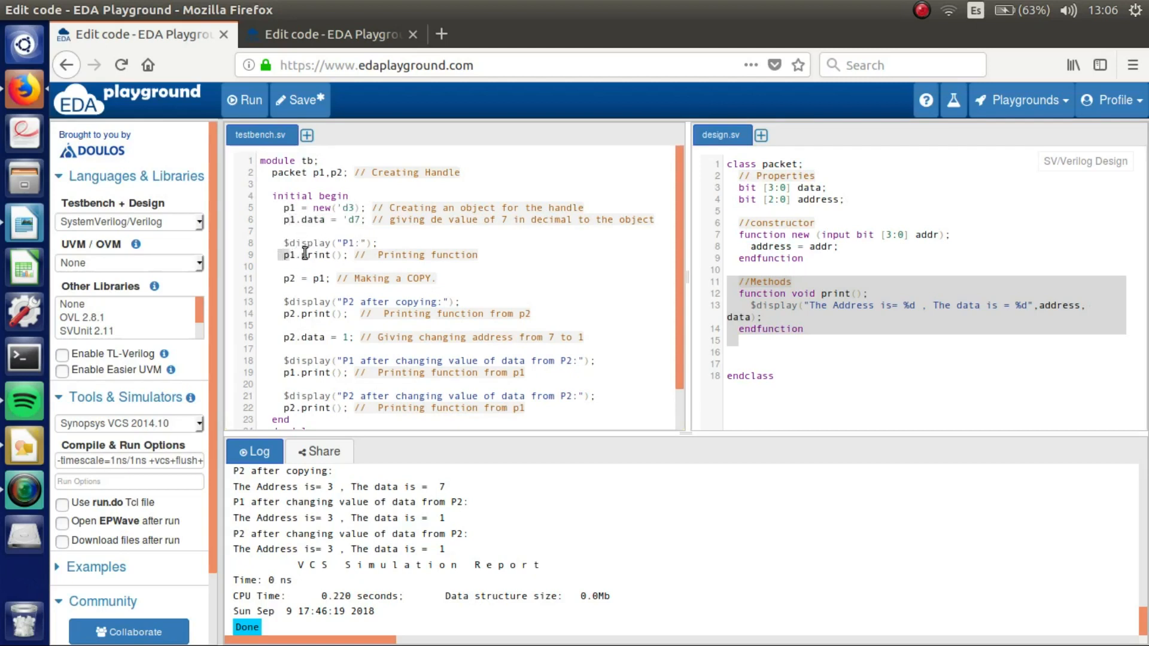
pyautogui.moveTo(345, 279)
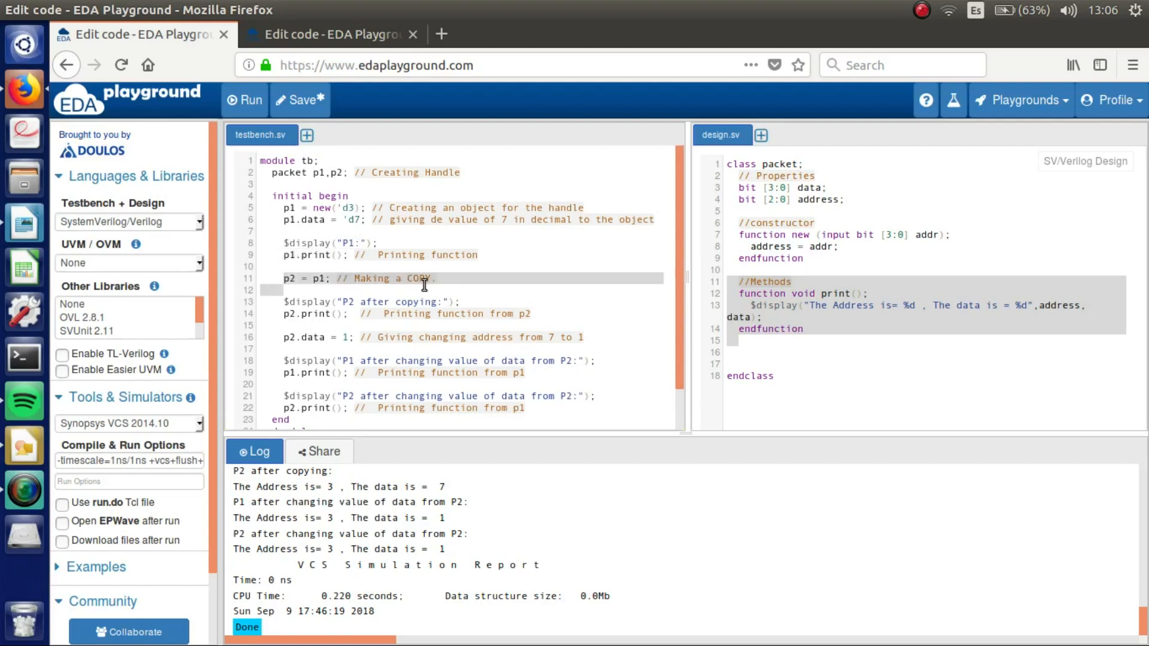
pyautogui.moveTo(452, 314)
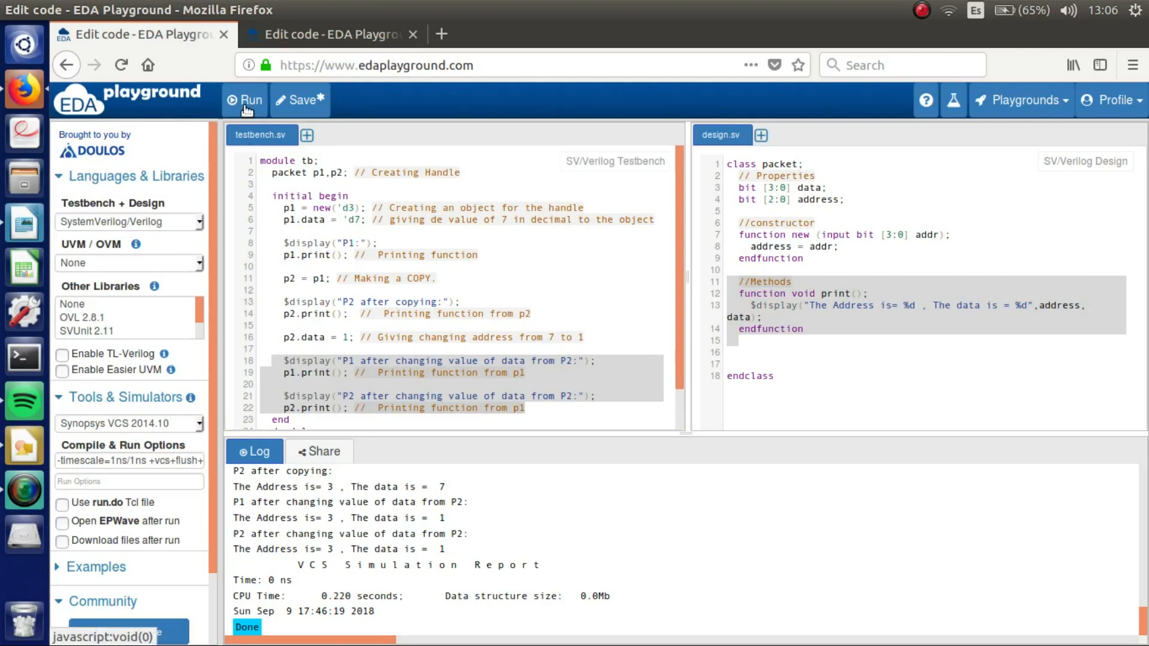
# - Rerun the copy testbench and highlight the log lines where P1 and P2 both report data 1
pyautogui.click(244, 100)
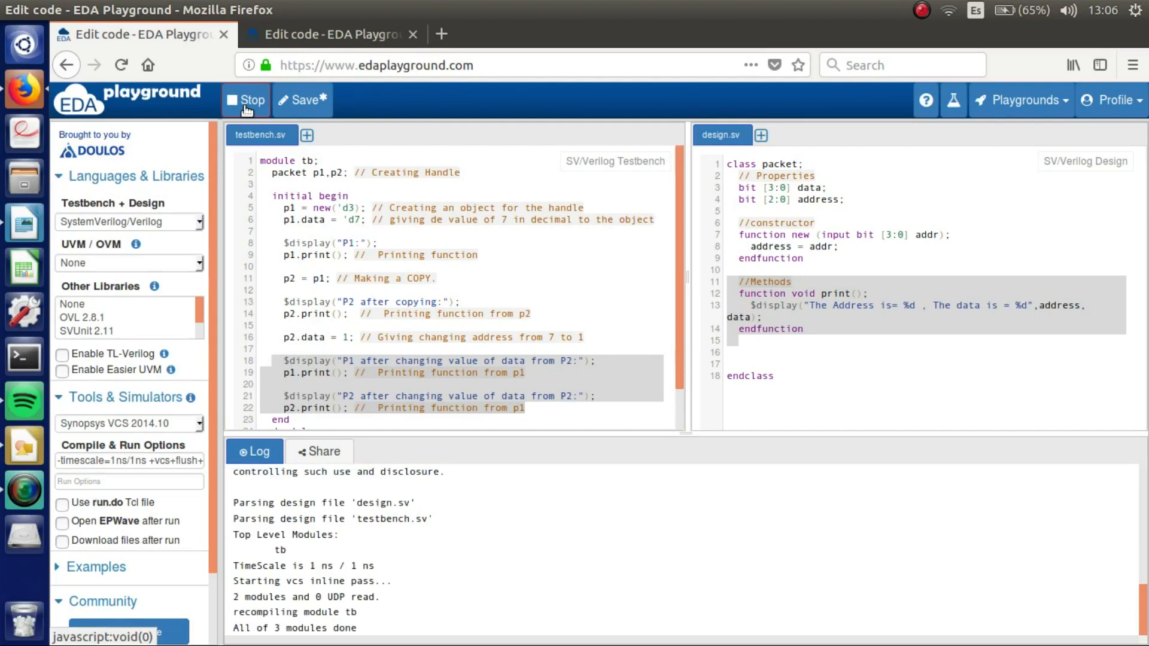
pyautogui.click(243, 100)
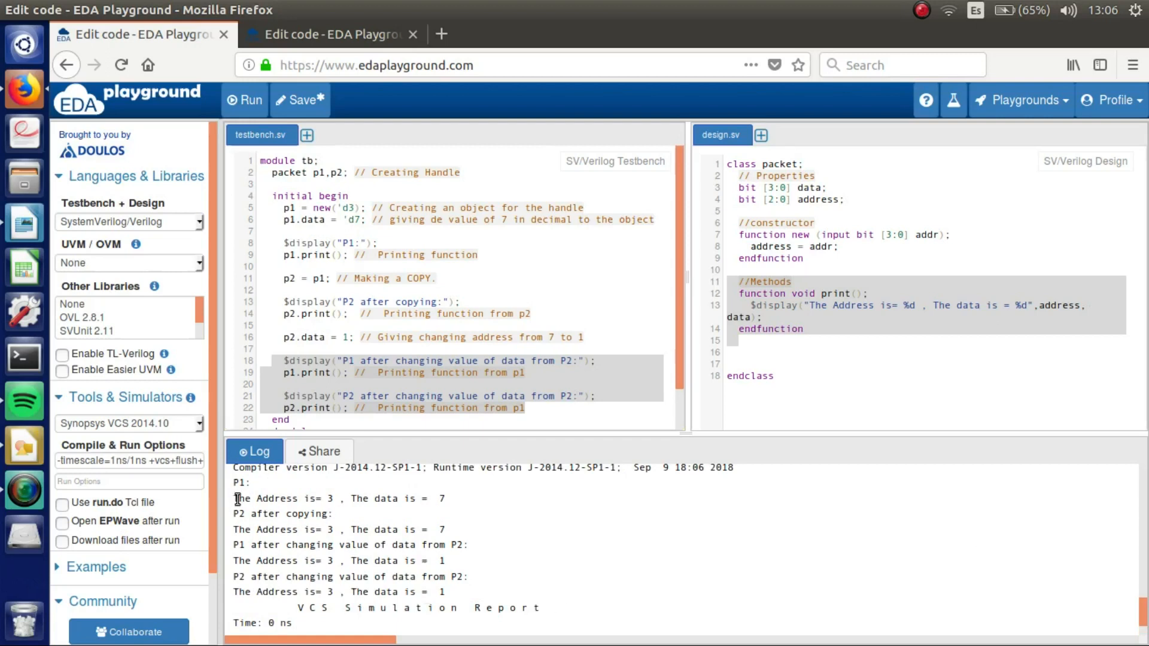
pyautogui.moveTo(233, 482); pyautogui.dragTo(315, 498)
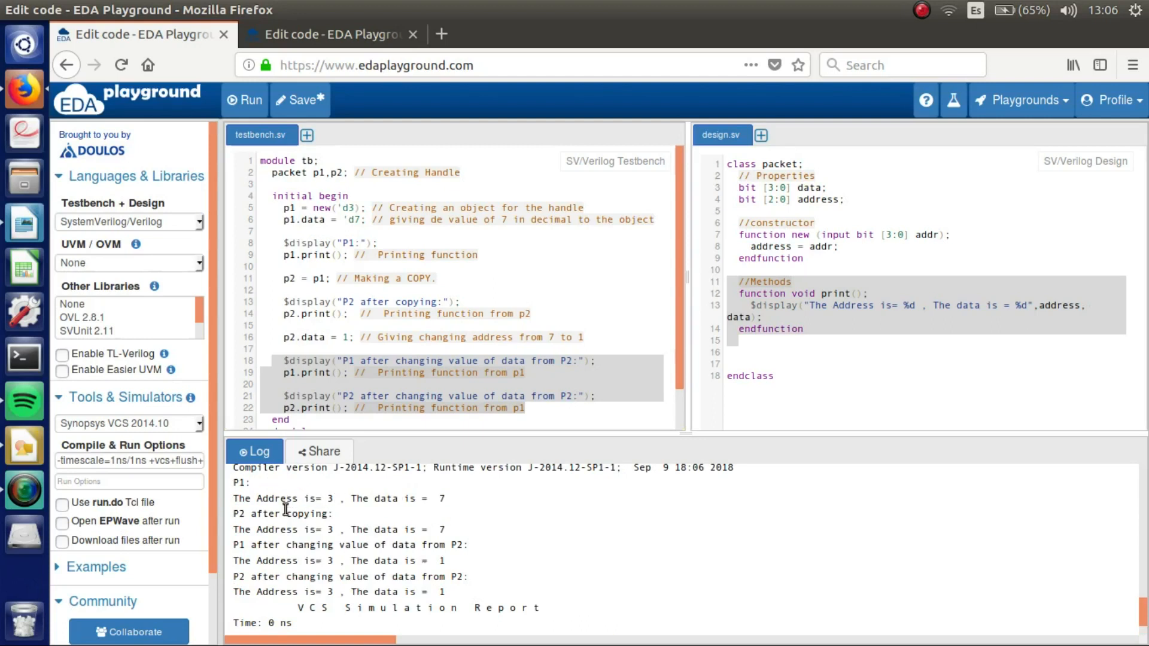
pyautogui.moveTo(298, 528)
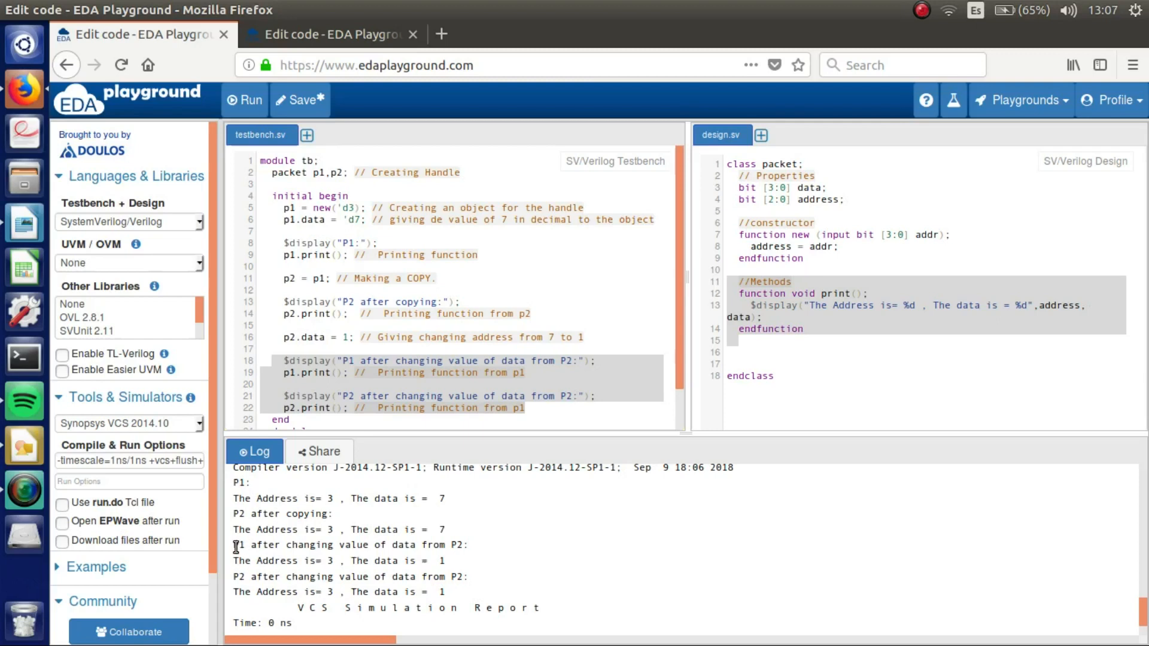
pyautogui.moveTo(356, 561)
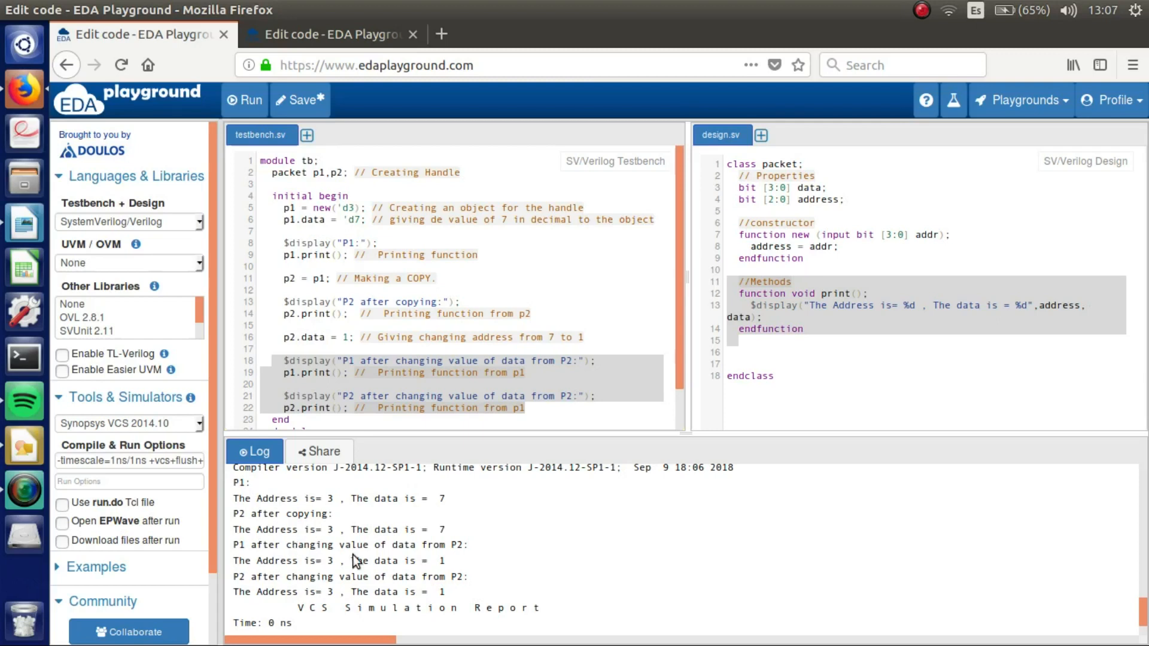
pyautogui.moveTo(470, 555)
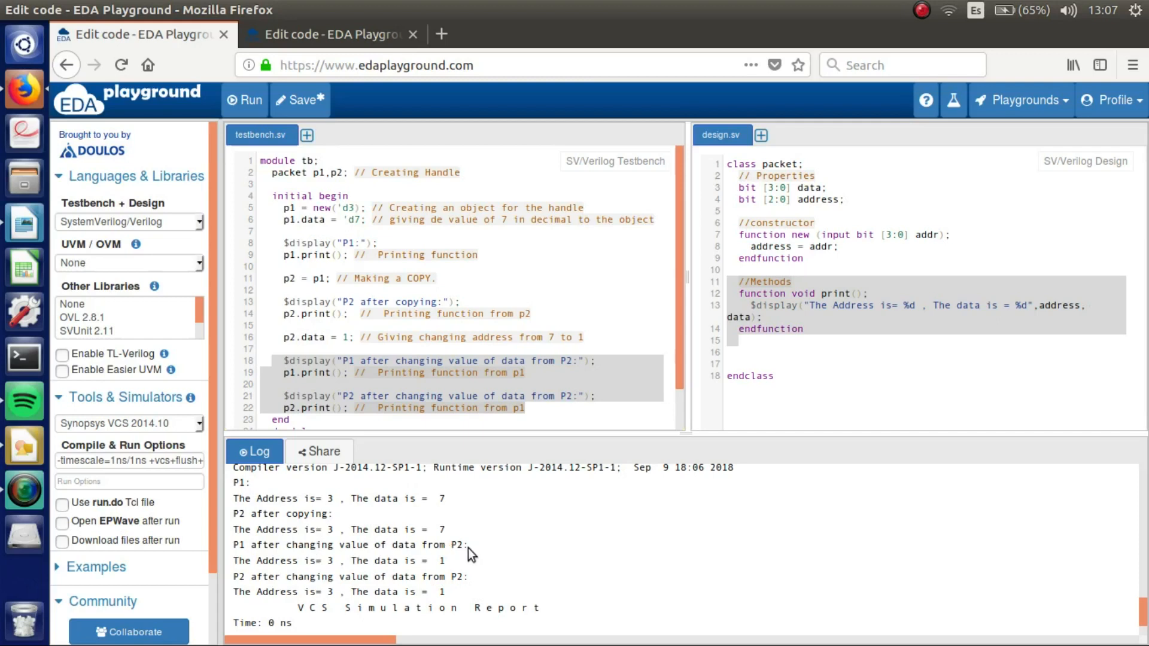
pyautogui.moveTo(238, 562)
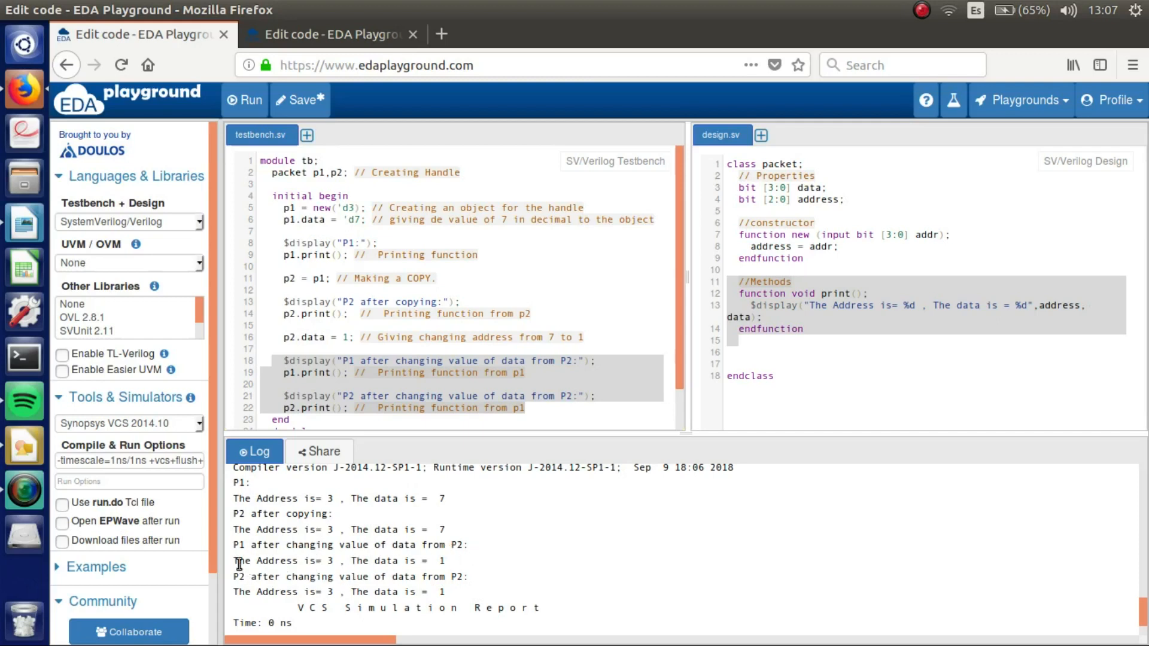
pyautogui.moveTo(448, 573)
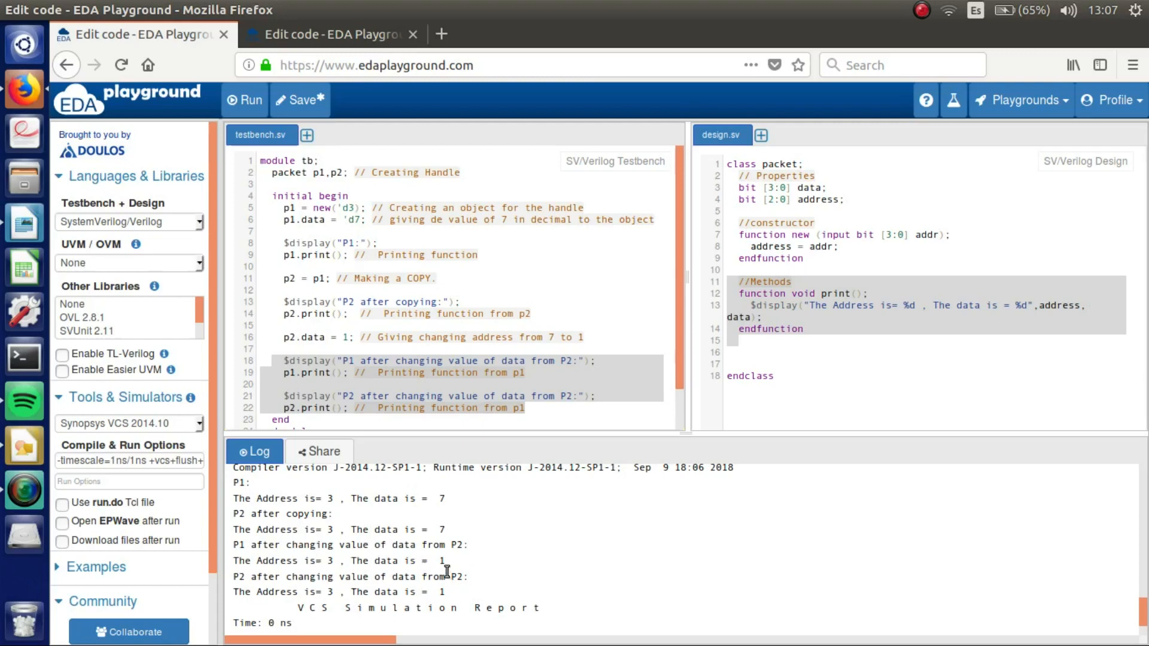
pyautogui.moveTo(448, 569)
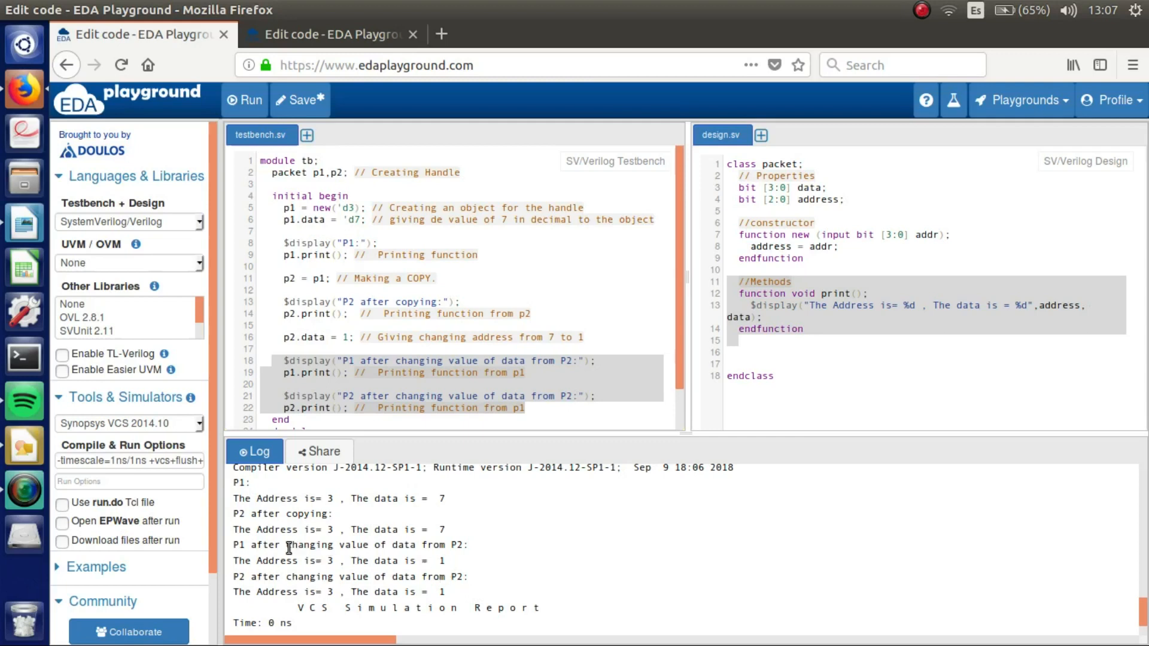
pyautogui.doubleClick(237, 544)
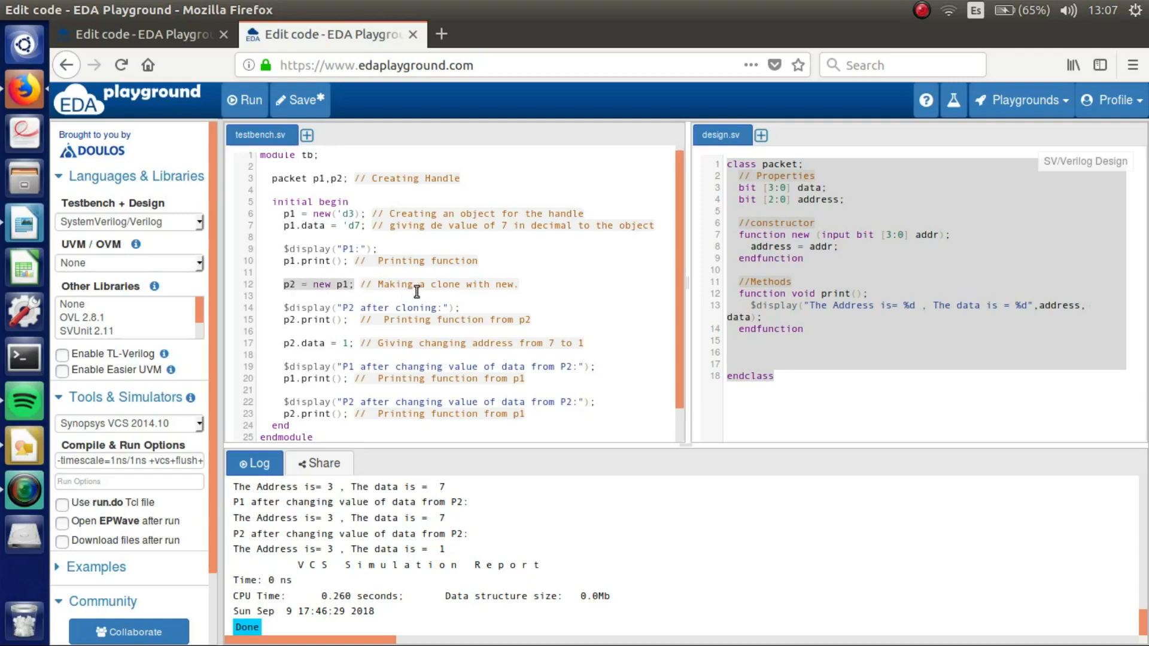
pyautogui.moveTo(346, 284)
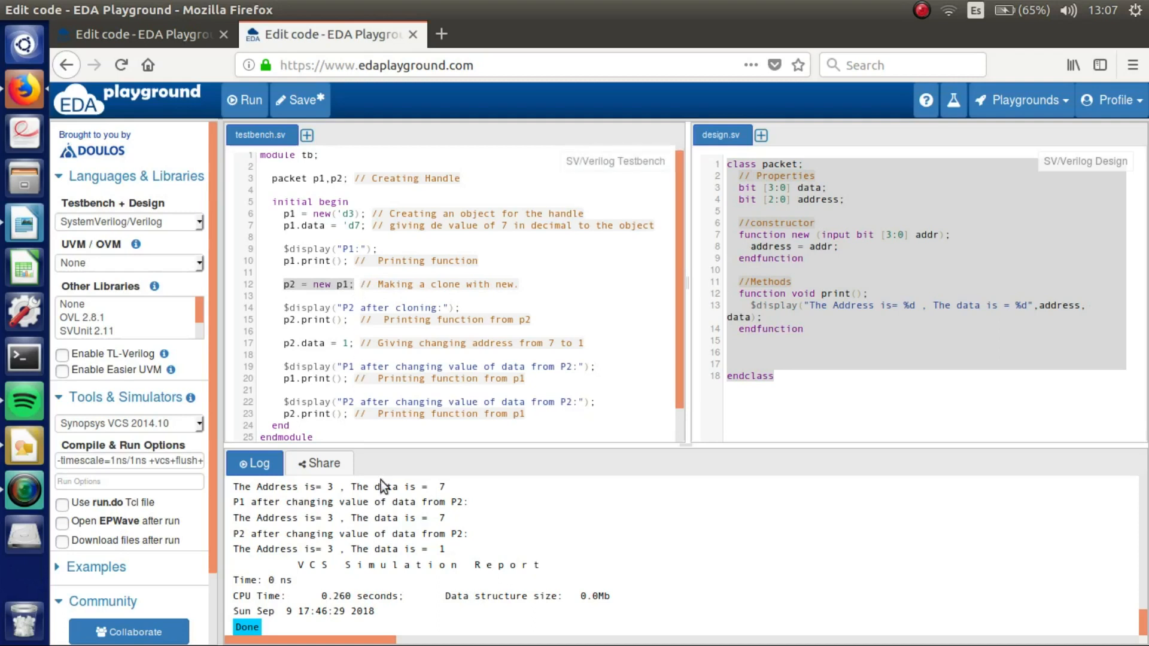
# - Run the clone testbench and select the log lines showing P1 at data 7, P2 at 1
pyautogui.click(245, 101)
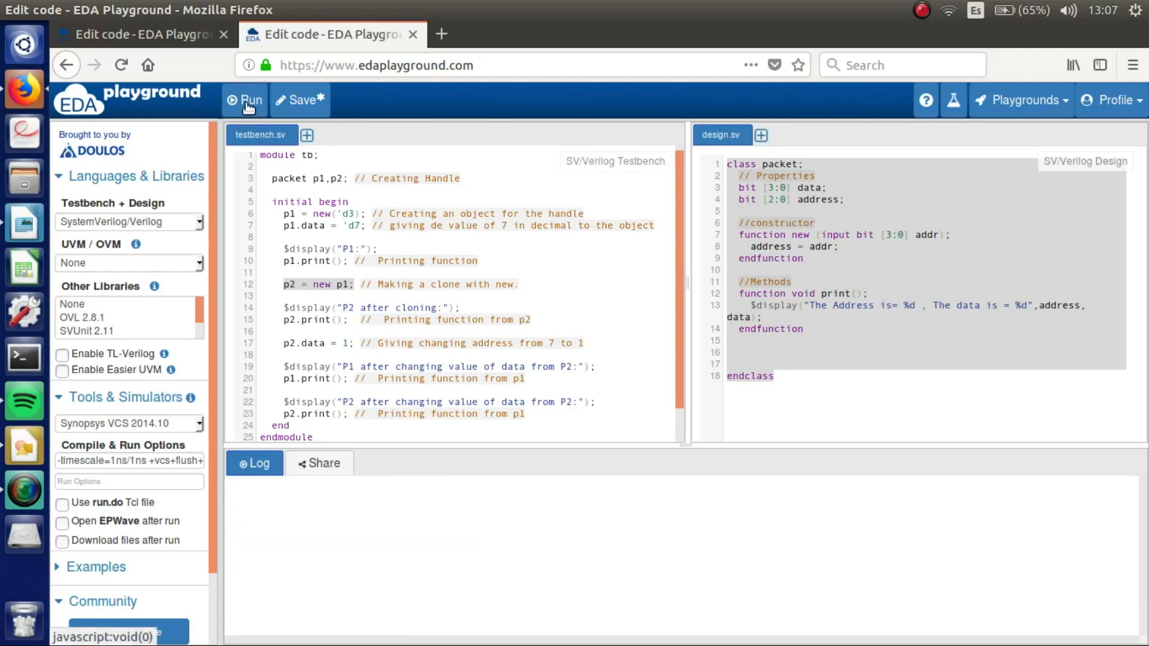
pyautogui.click(245, 100)
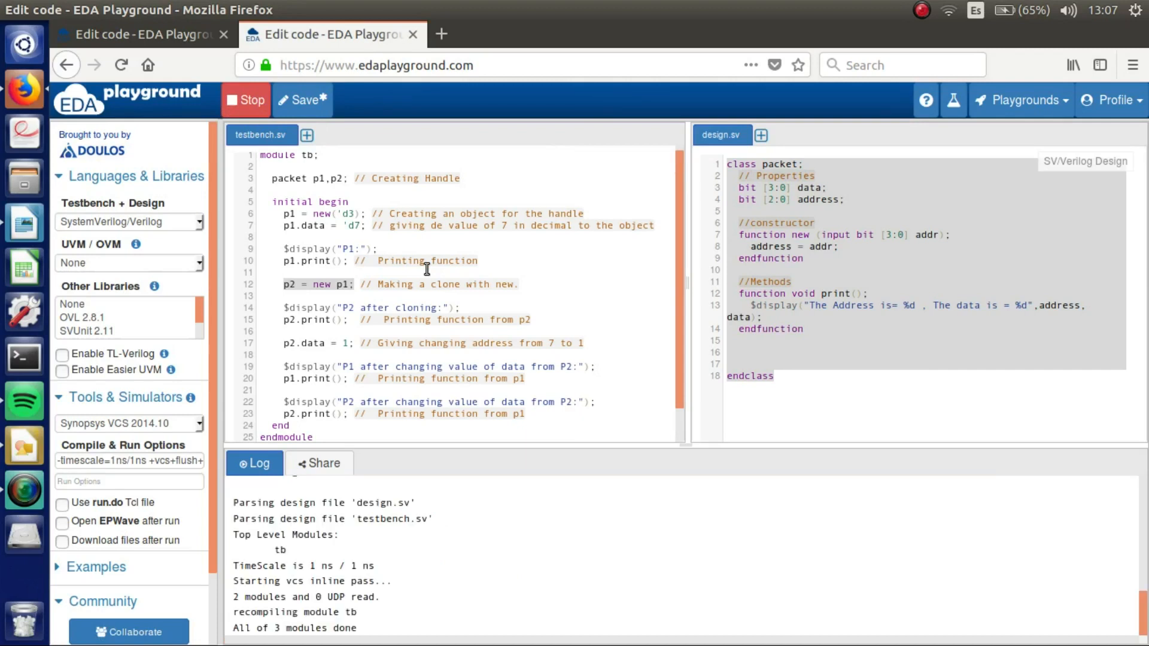
pyautogui.click(245, 100)
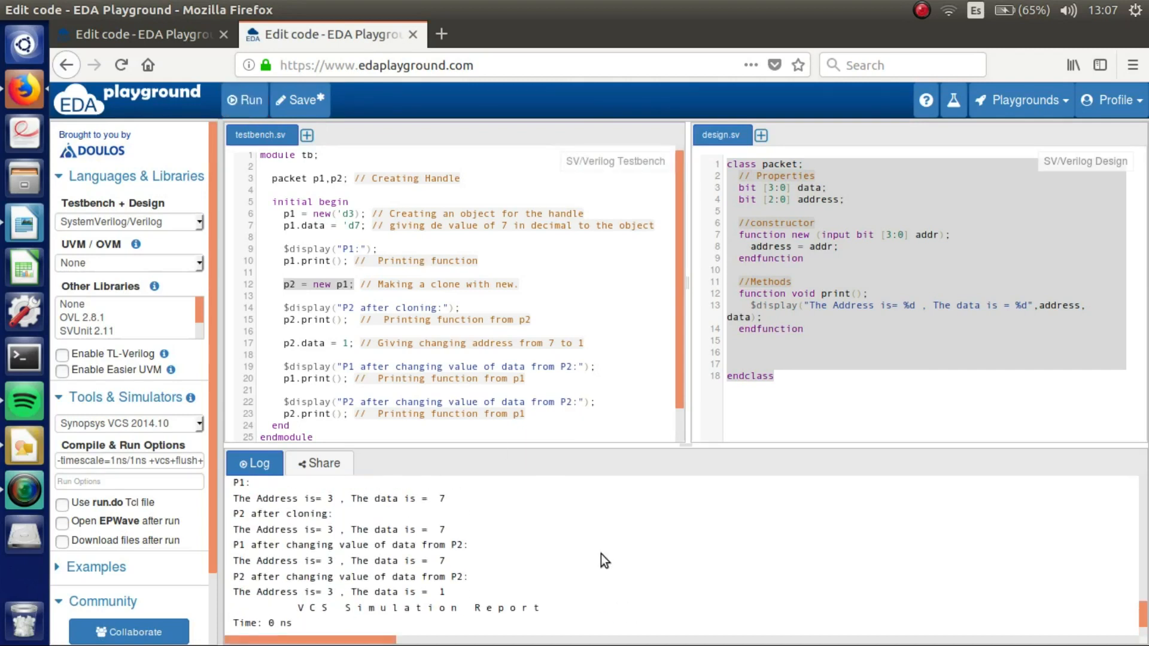
pyautogui.moveTo(254, 493)
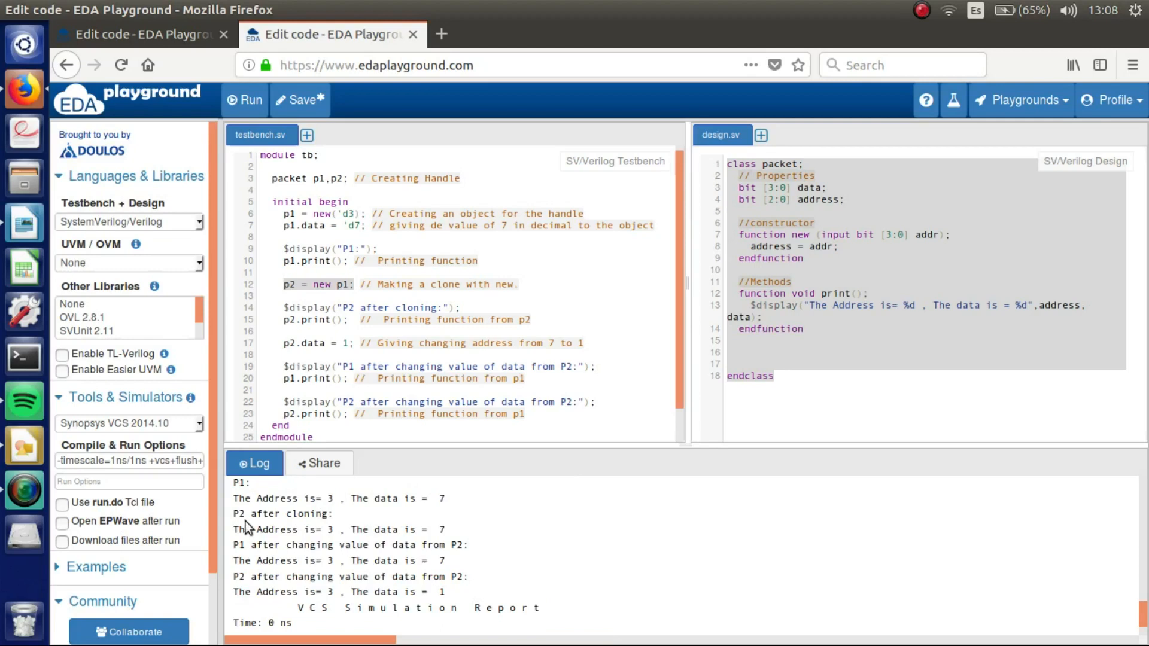
pyautogui.moveTo(316, 547)
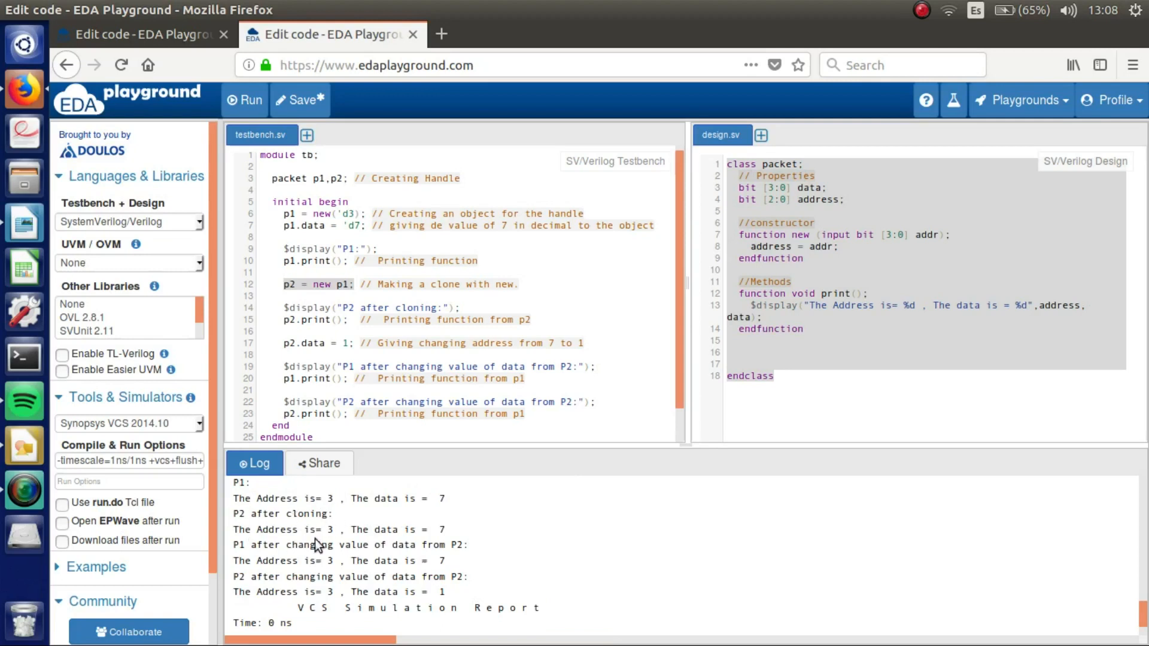
pyautogui.moveTo(447, 539)
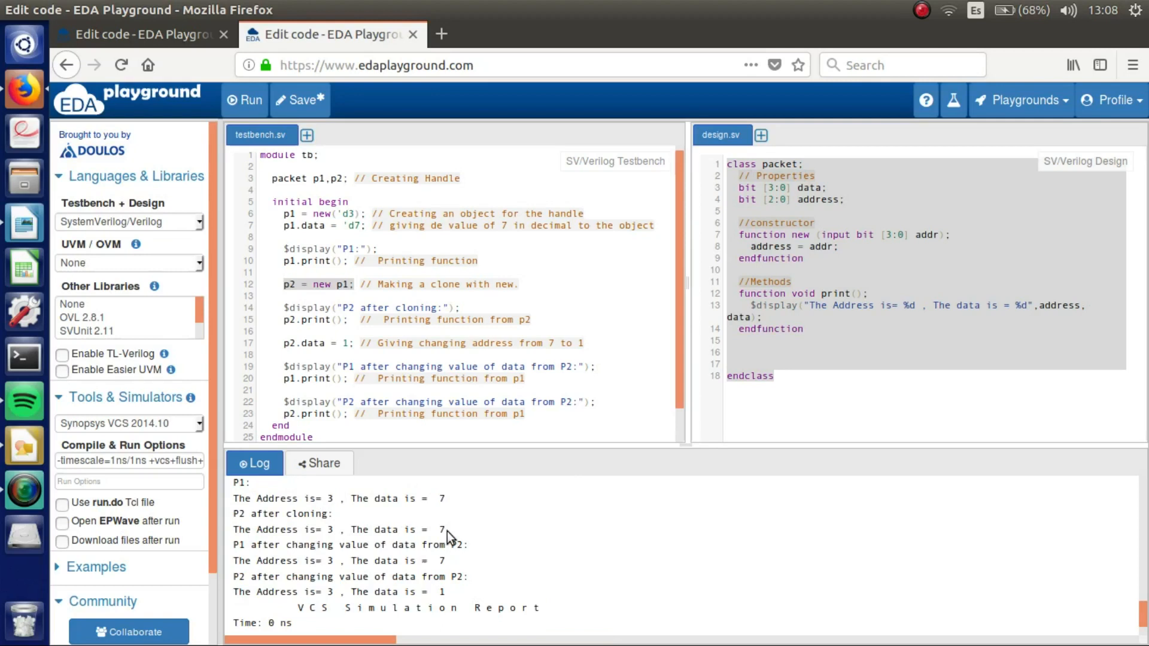
pyautogui.moveTo(234, 552)
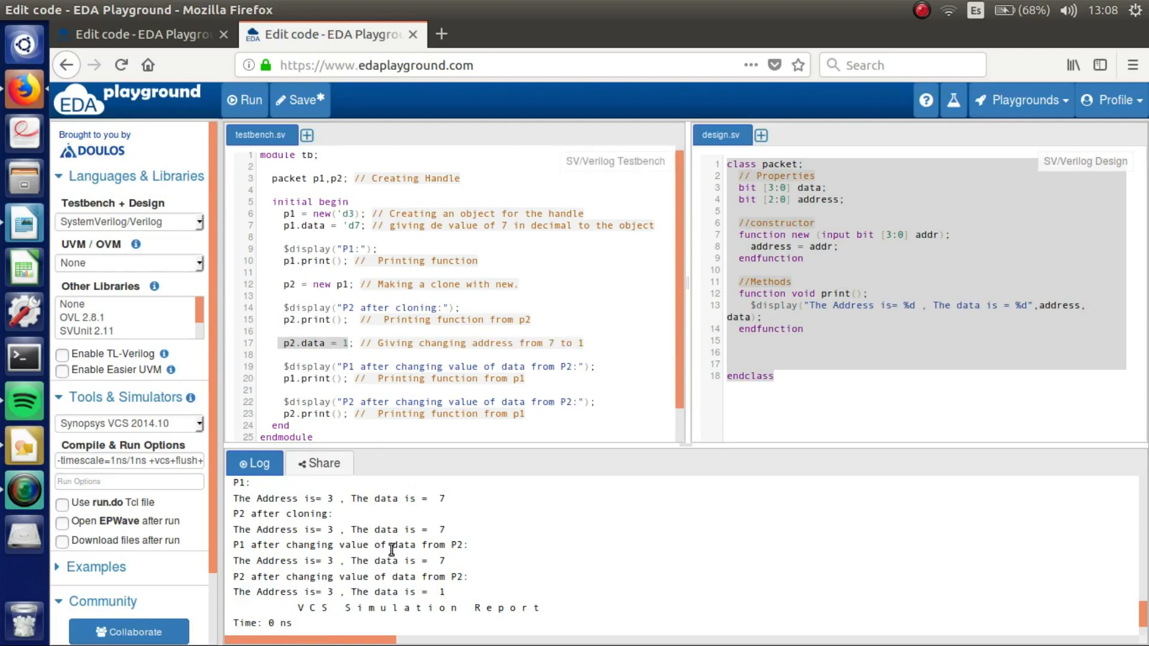
pyautogui.moveTo(234, 544)
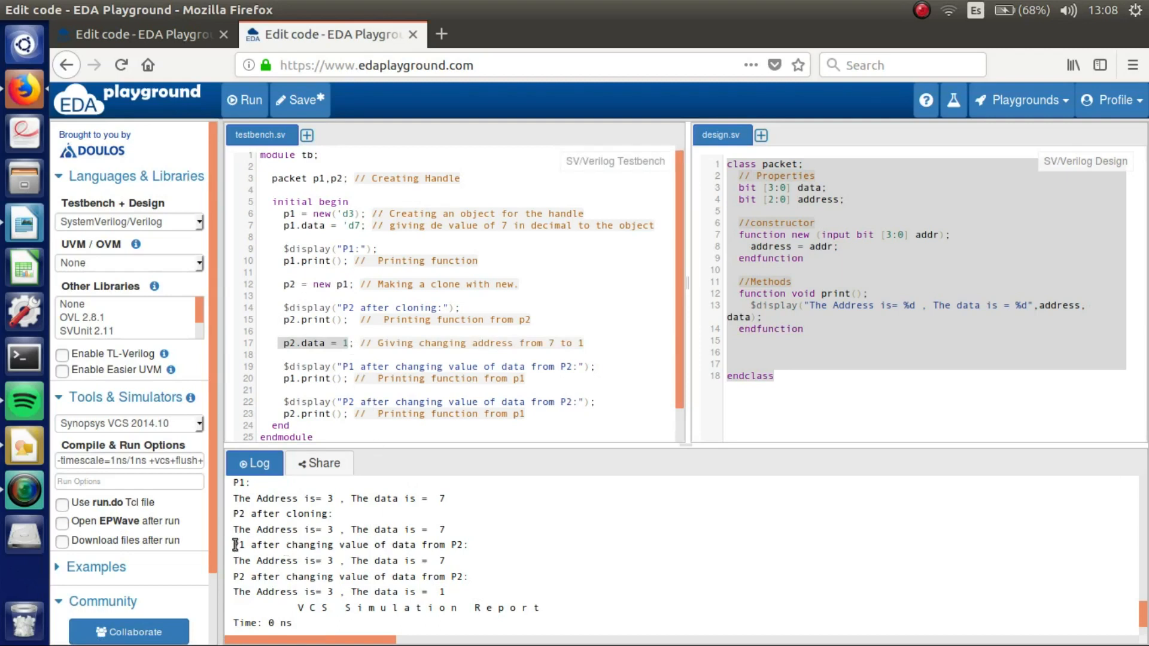
pyautogui.moveTo(234, 545); pyautogui.dragTo(447, 622)
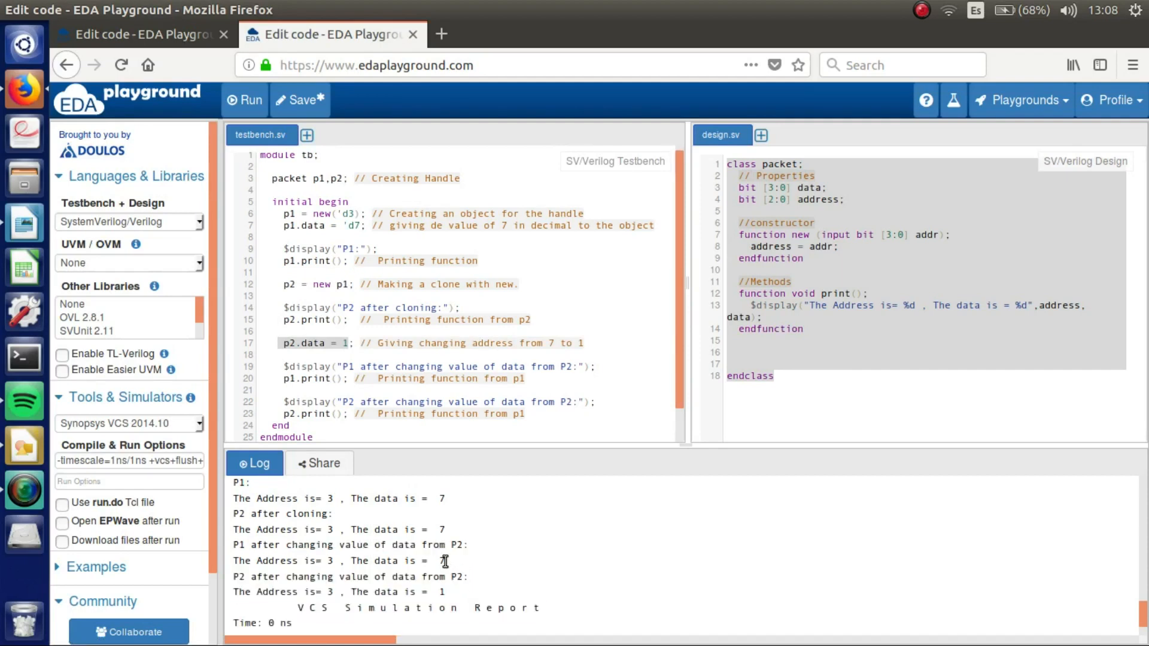
pyautogui.moveTo(449, 570)
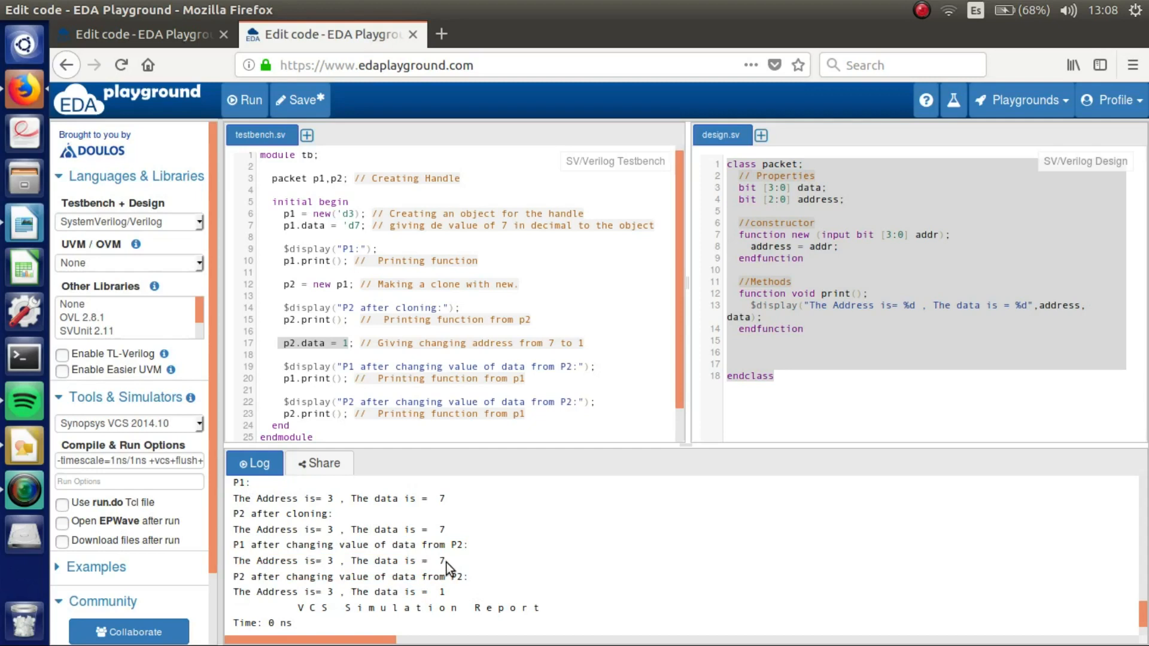
pyautogui.moveTo(449, 601)
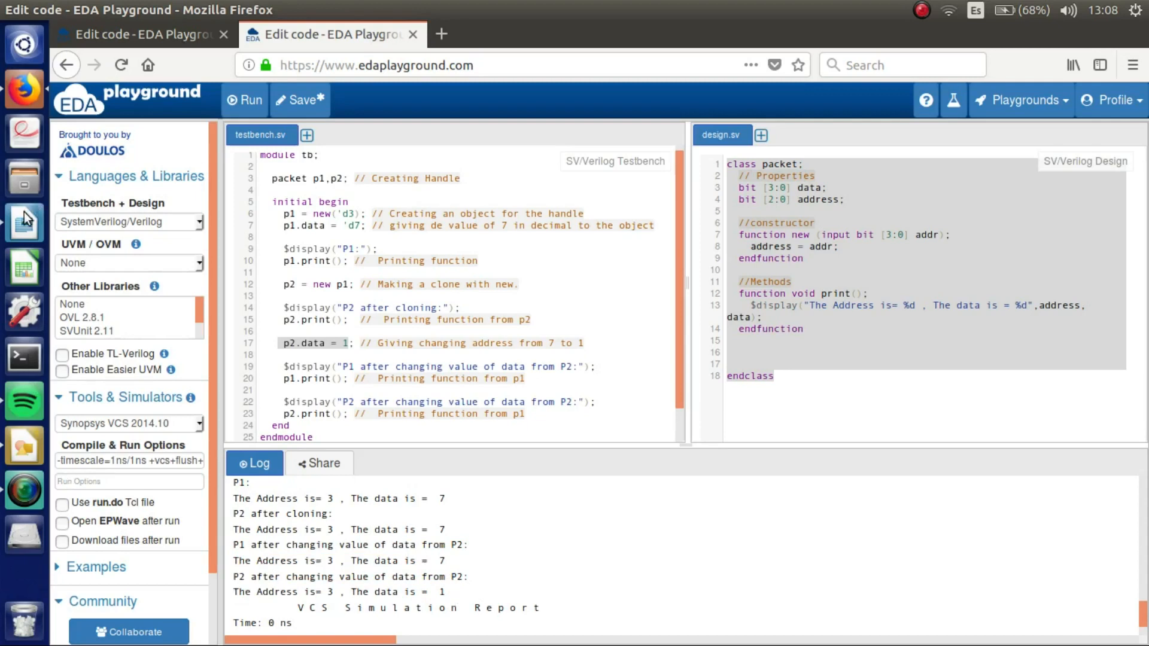
# - Switch back to the Untitled 1 copy-versus-clone document in LibreOffice Writer
pyautogui.click(24, 222)
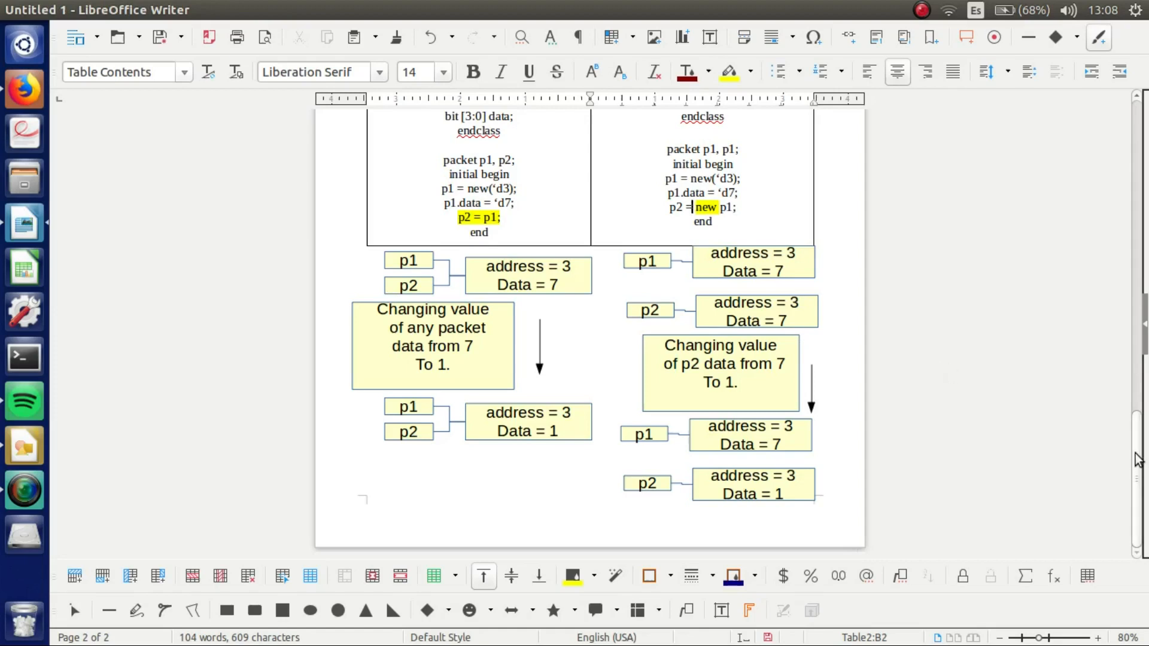
pyautogui.moveTo(950, 438)
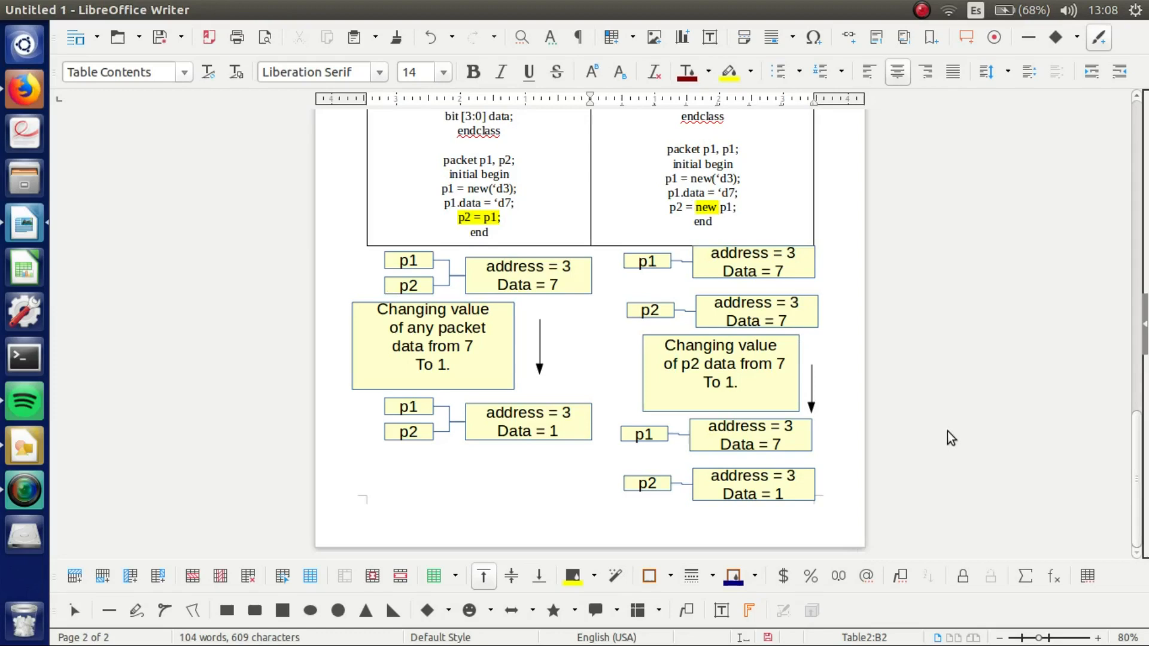